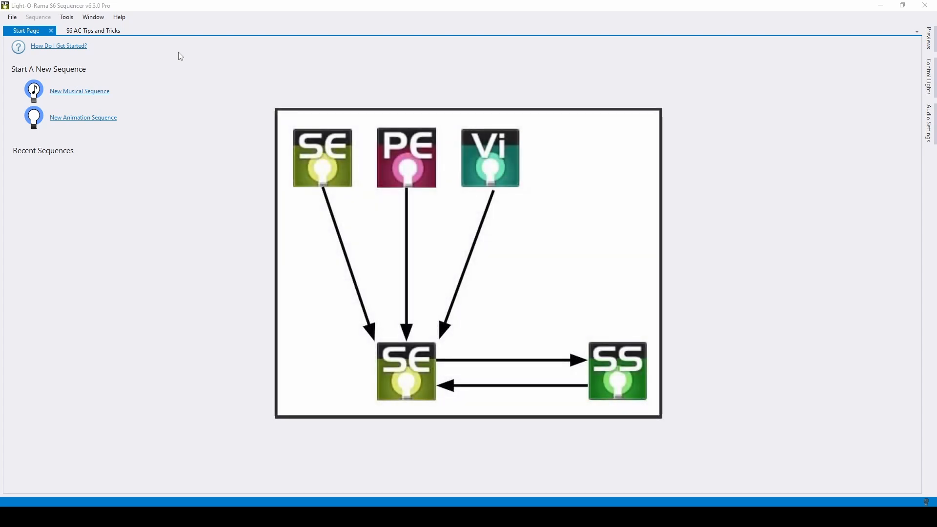
# - Switch to the S6 AC Tips and Tricks sequence tab
pyautogui.click(93, 30)
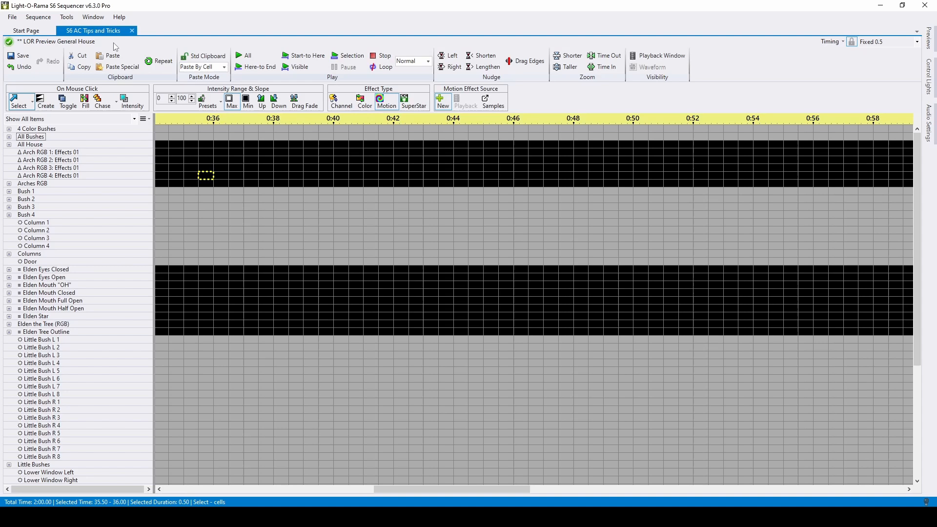
pyautogui.moveTo(56, 41)
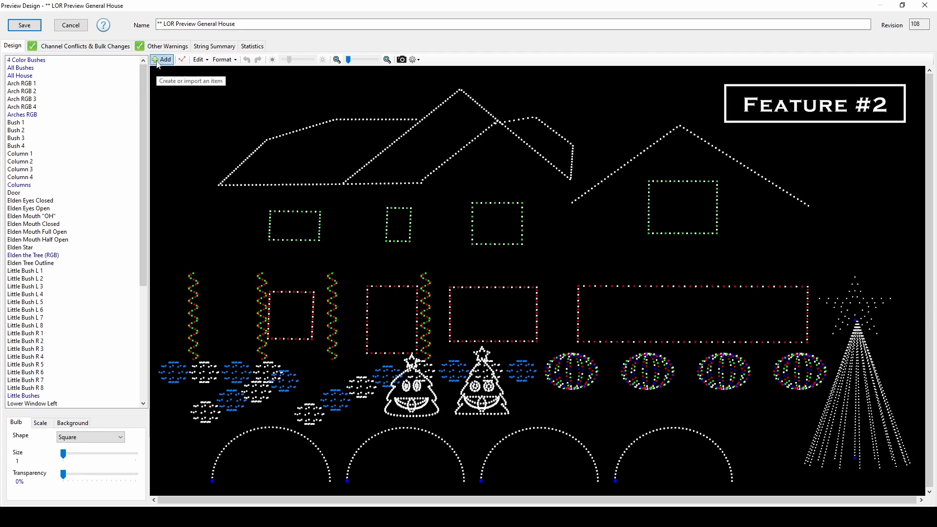
# - Start adding a prop from the Gilbert Engineering USA online catalog, filtered by 'merry'
pyautogui.click(162, 59)
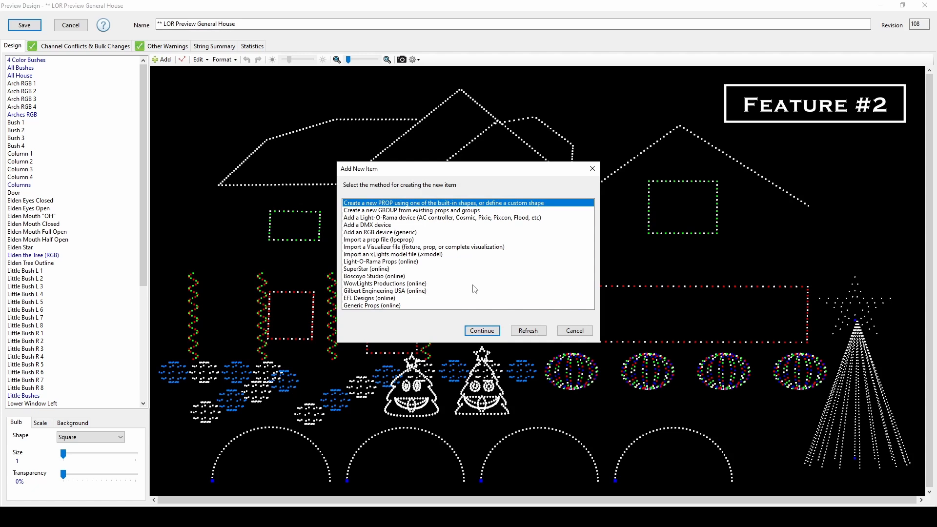
pyautogui.moveTo(503, 284)
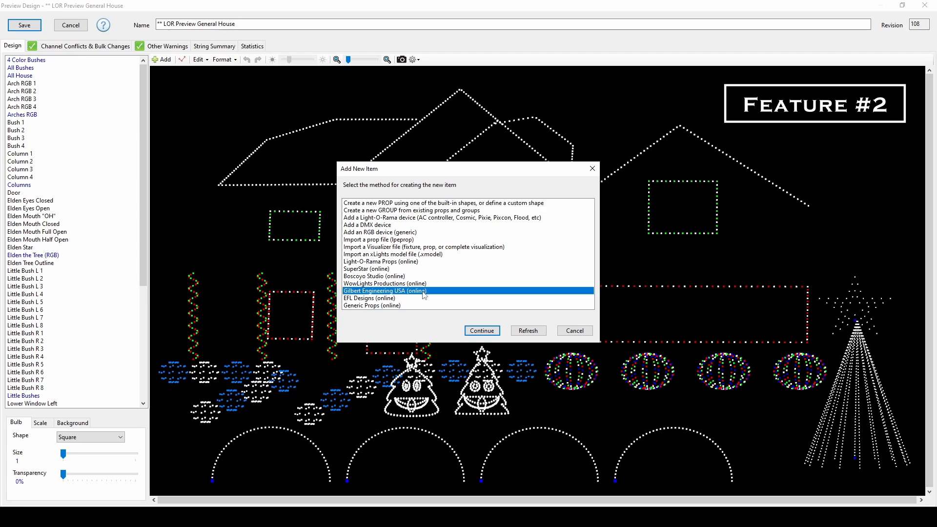
pyautogui.click(481, 331)
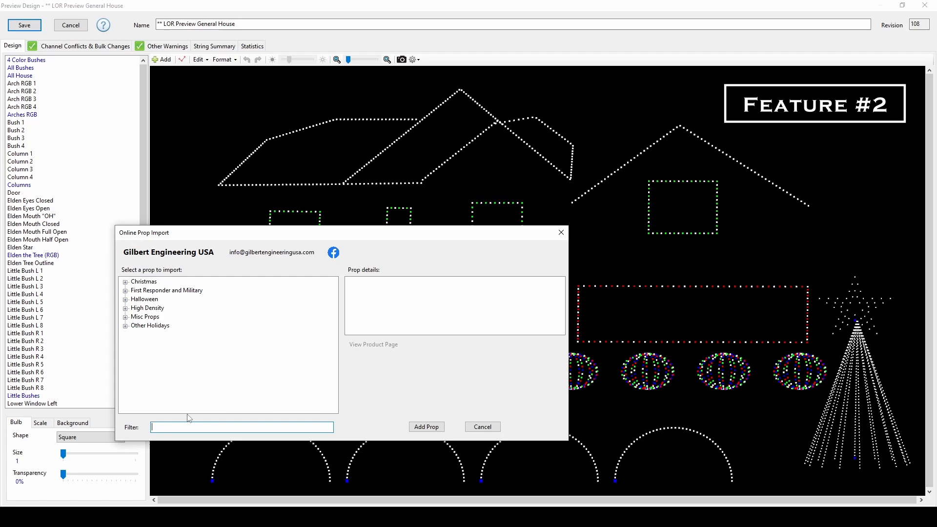
pyautogui.write('merry')
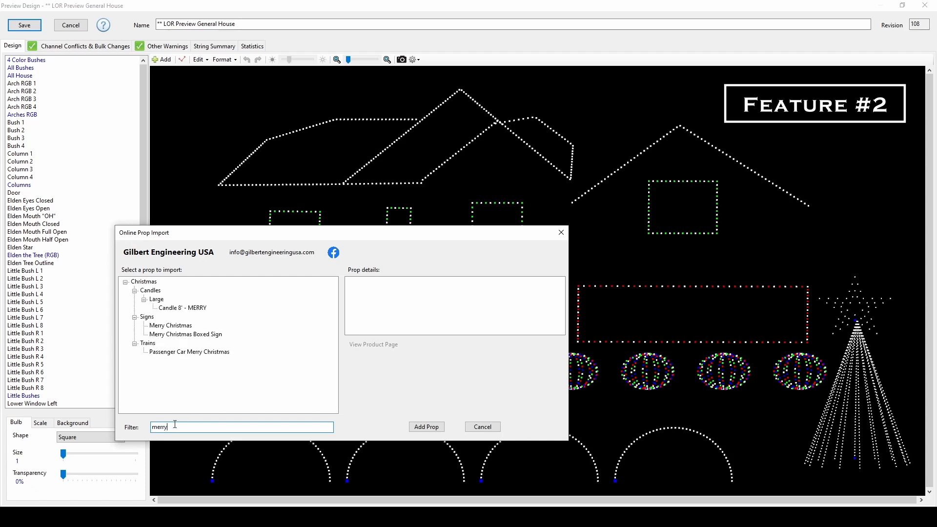
# - Import the Merry Christmas sign into the preview and bring up its prop definition
pyautogui.click(170, 325)
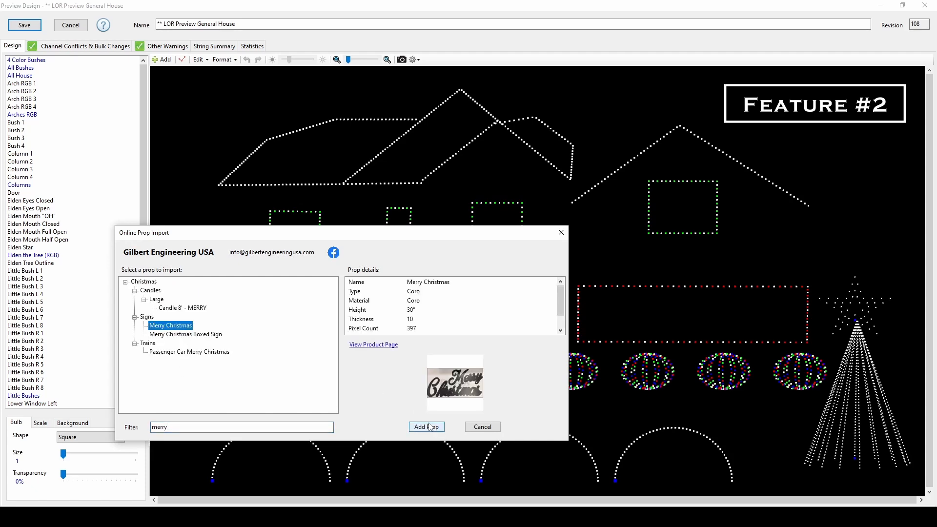
pyautogui.click(425, 426)
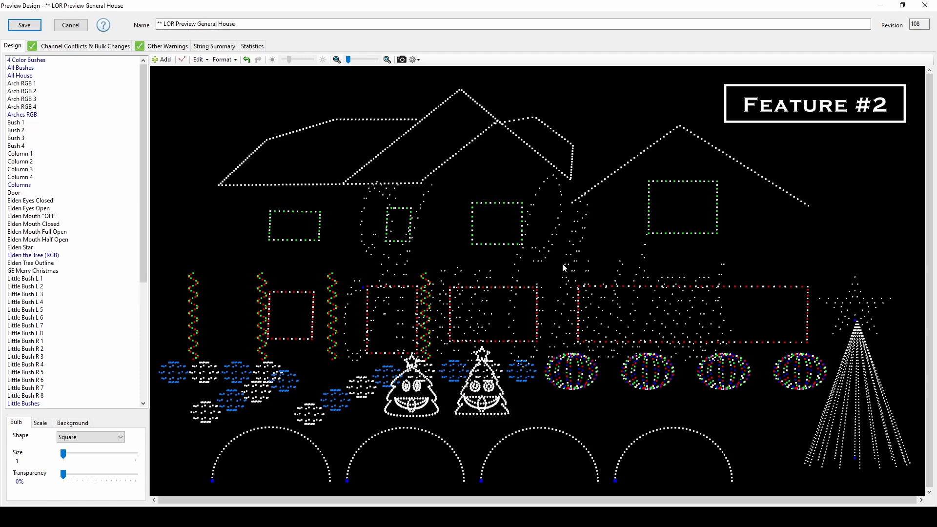
pyautogui.doubleClick(32, 270)
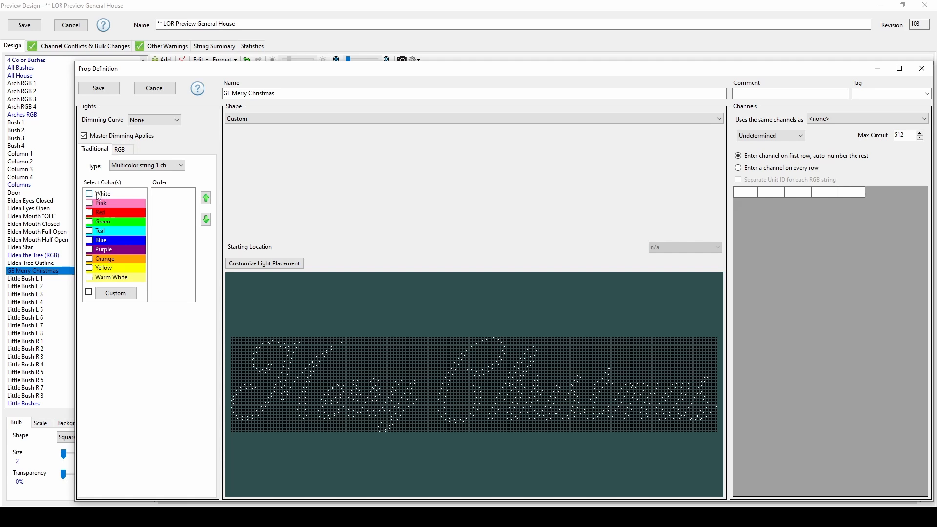
# - Give the Merry Christmas sign white lights on the LOR network
pyautogui.click(89, 193)
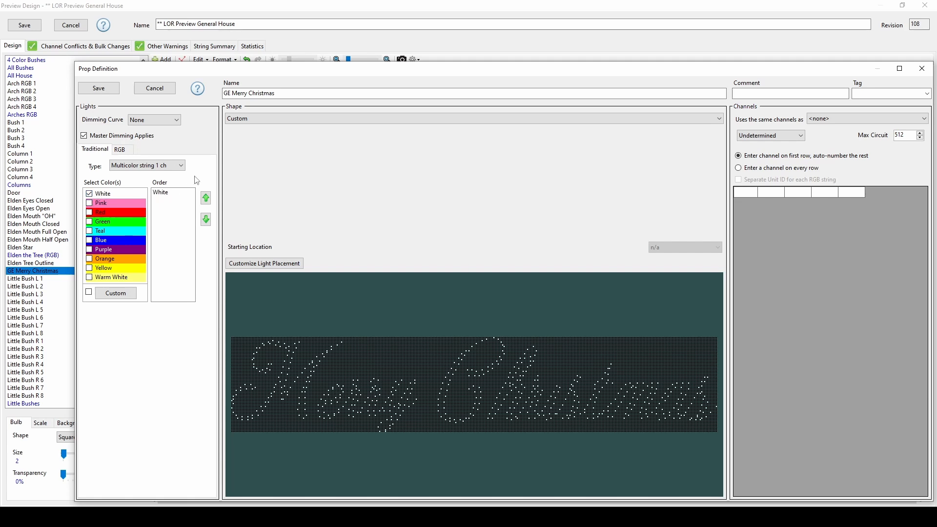
pyautogui.click(770, 135)
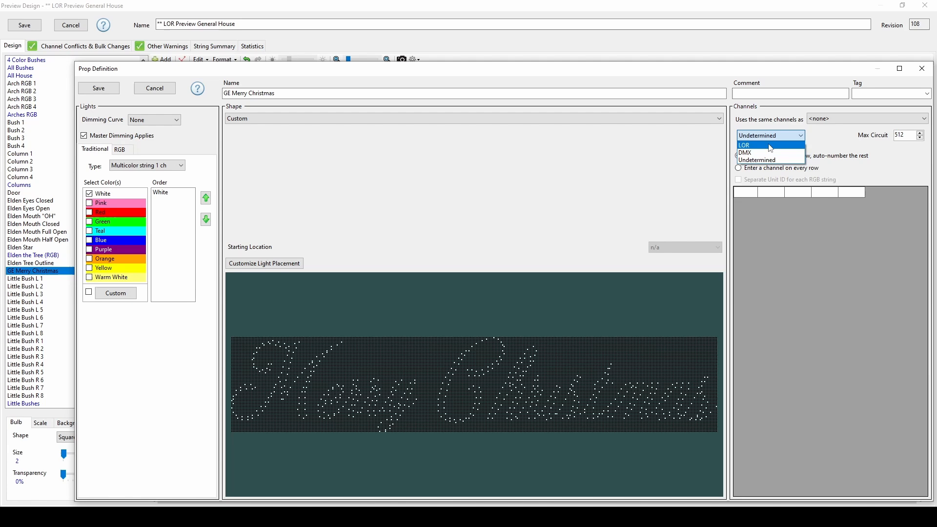
pyautogui.click(745, 144)
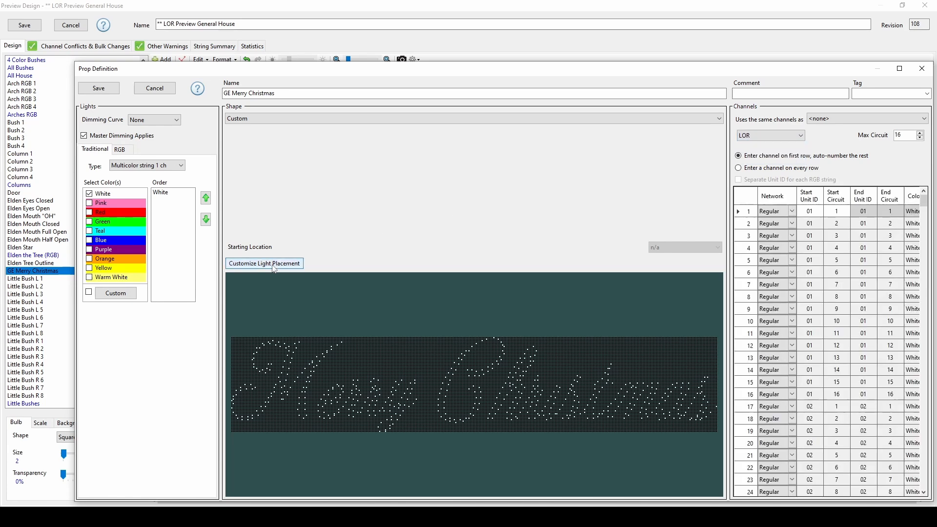
# - Convert the sign's light placement to a single traditional string
pyautogui.click(264, 262)
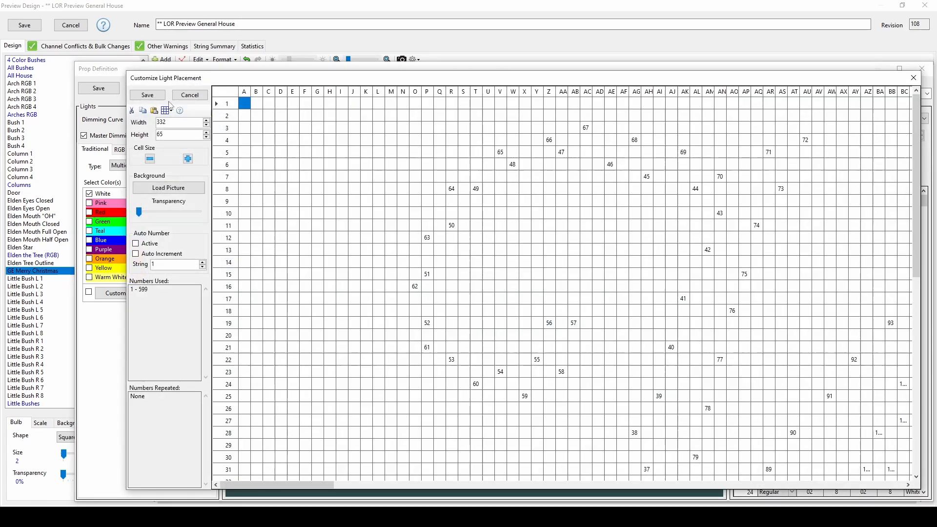
pyautogui.click(166, 110)
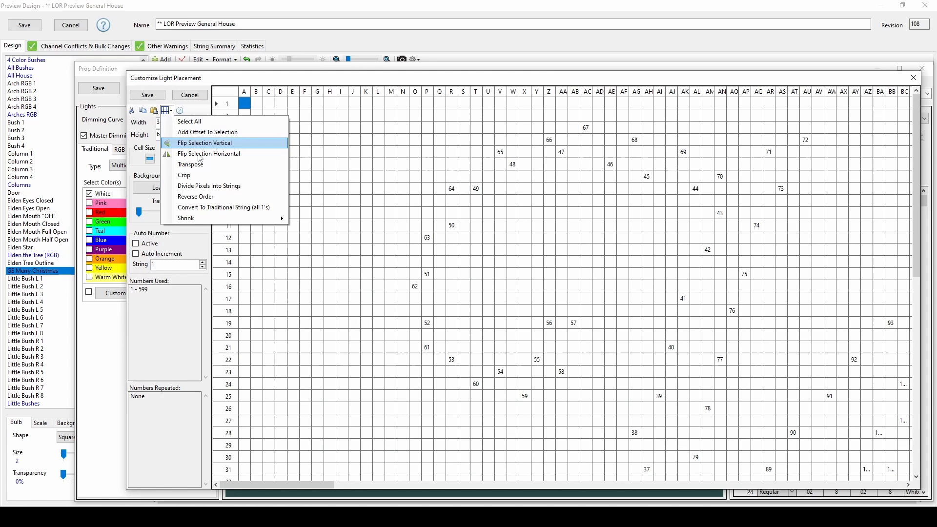
pyautogui.moveTo(224, 206)
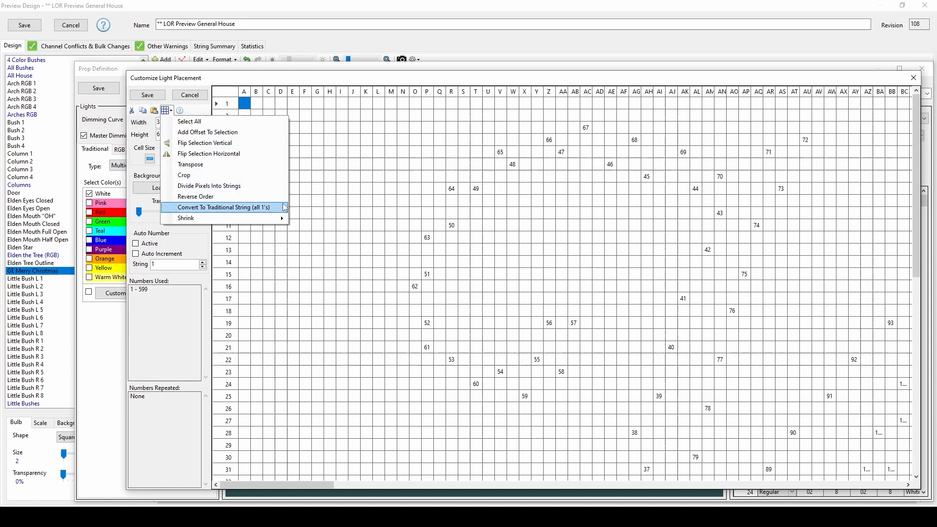
pyautogui.click(224, 207)
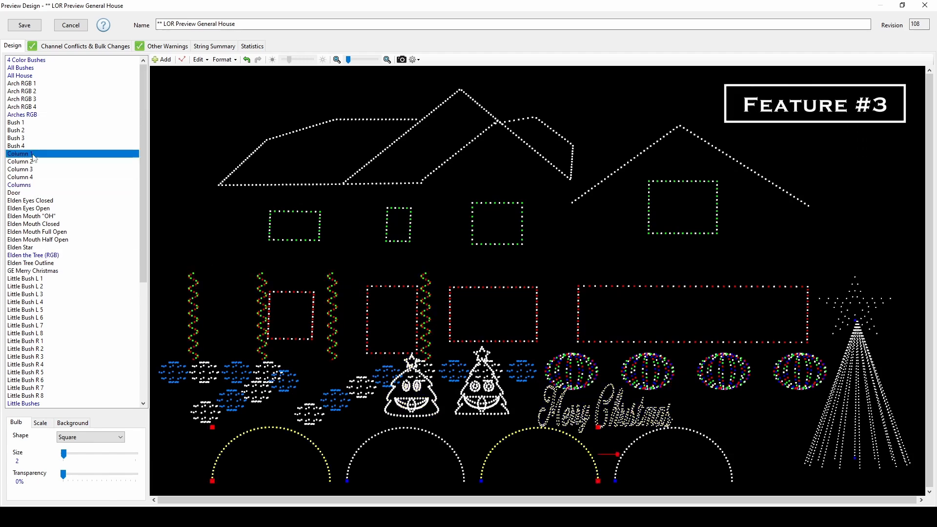
# - Select the columns and bush groups, then show the Channel Conflicts & Bulk Changes page
pyautogui.click(19, 177)
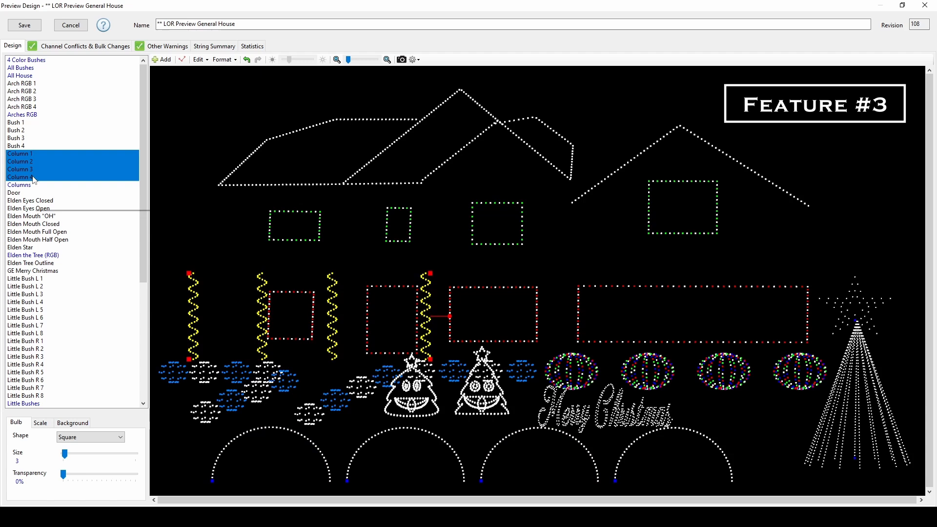
pyautogui.rightClick(33, 177)
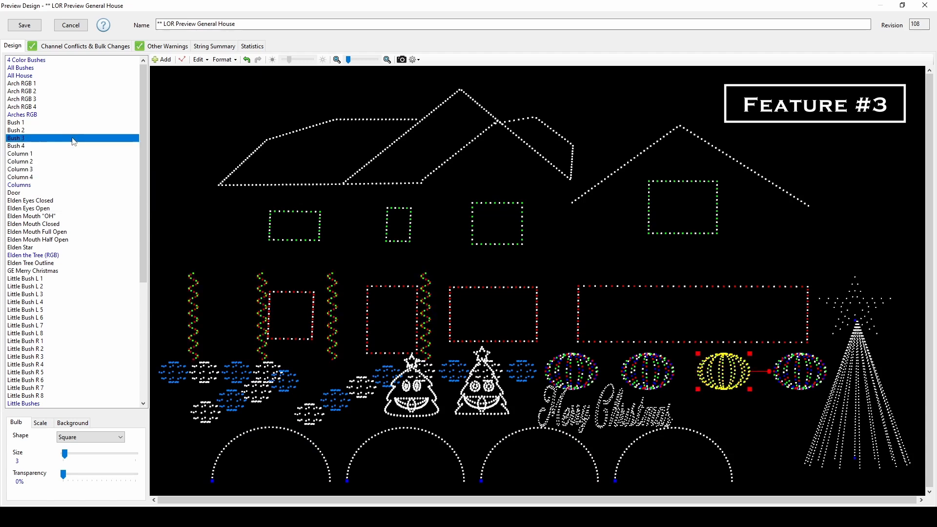
pyautogui.click(27, 60)
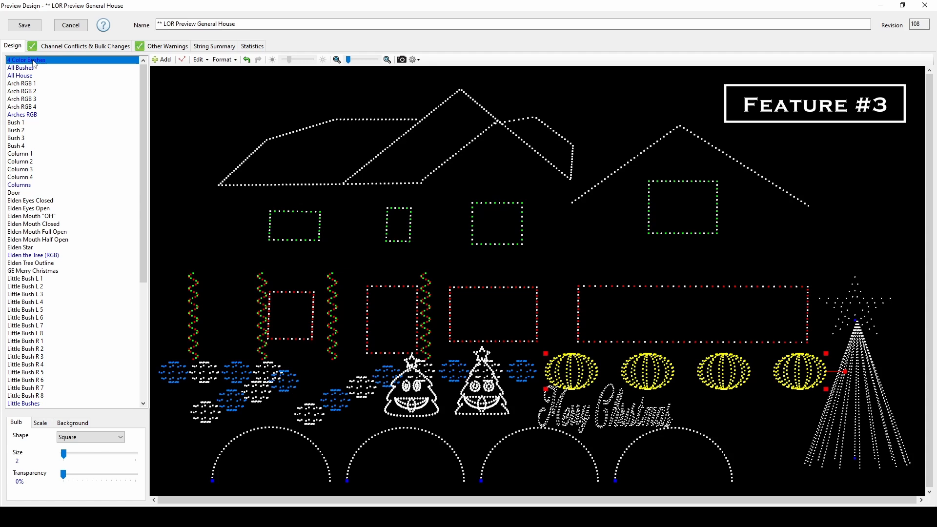
pyautogui.moveTo(42, 71)
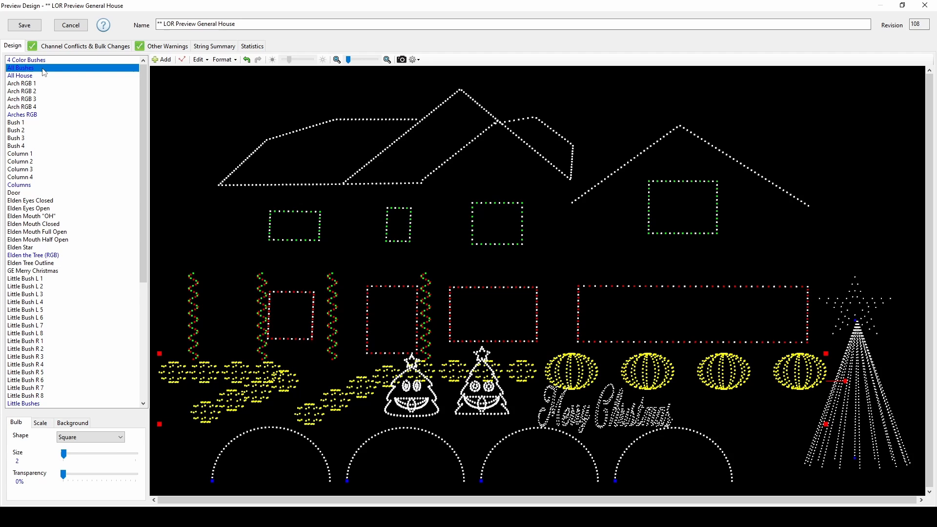
pyautogui.click(85, 46)
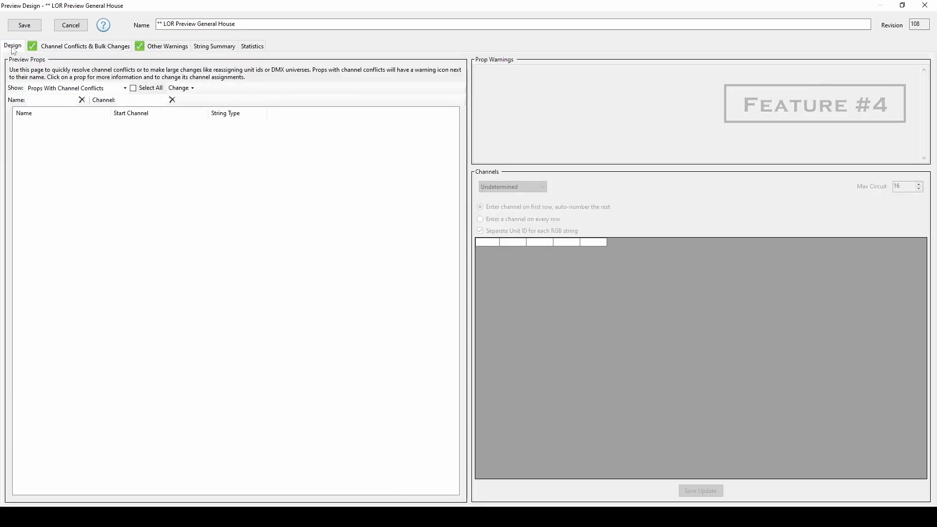
# - Edit and save the Upper Window 2 prop definition from the design layout
pyautogui.click(12, 46)
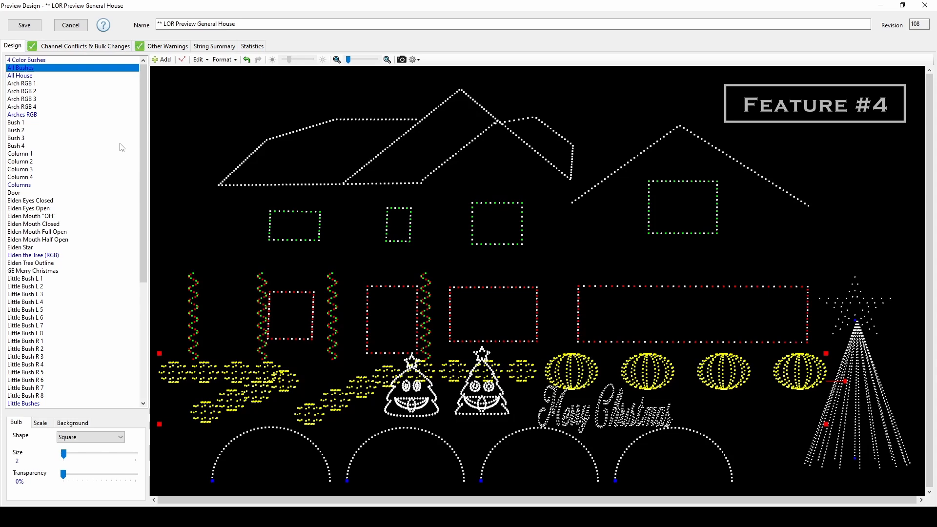
pyautogui.moveTo(147, 184)
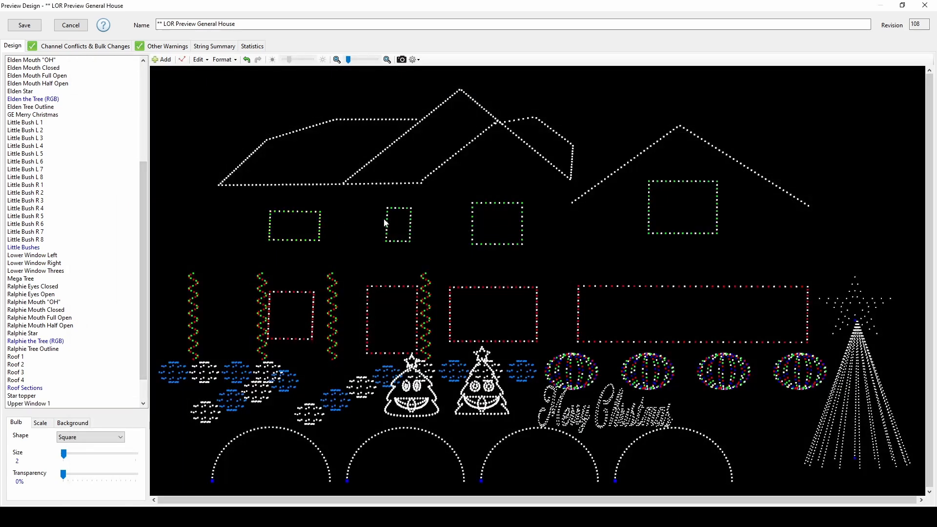
pyautogui.doubleClick(27, 403)
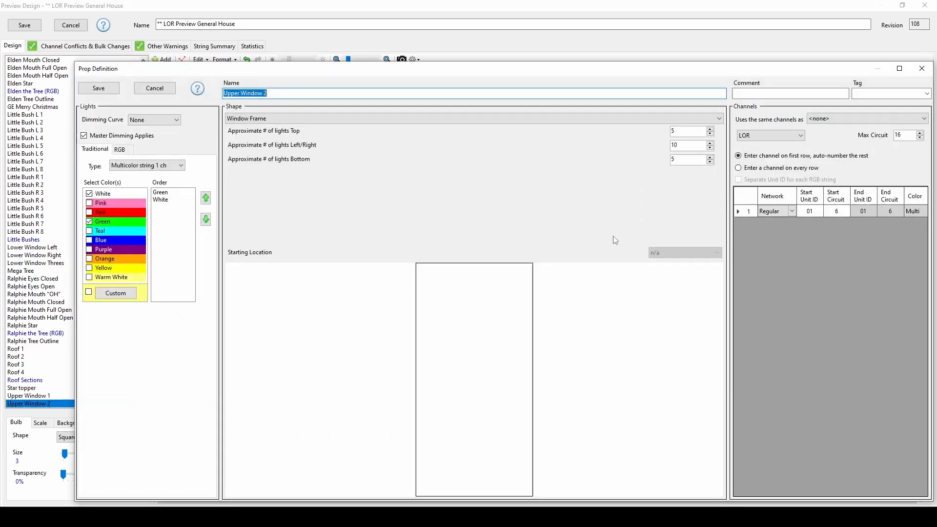
pyautogui.click(835, 211)
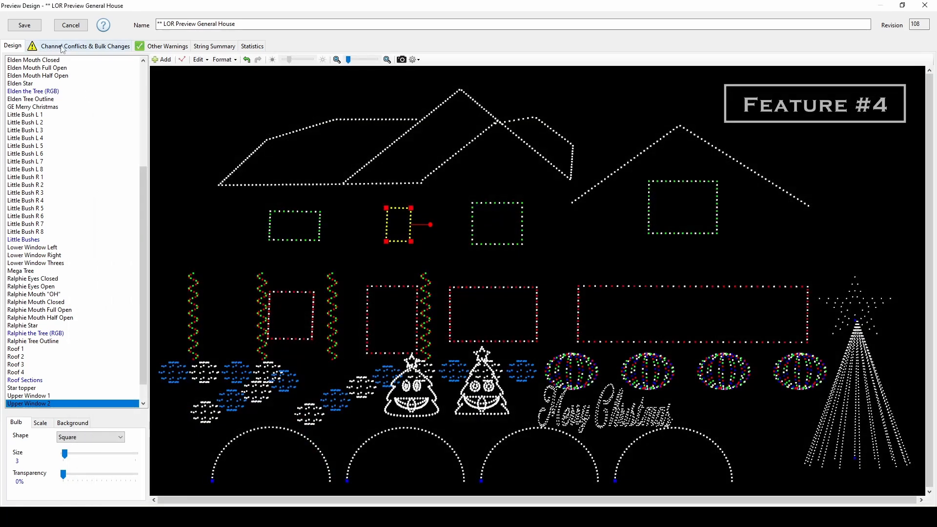
# - Review the Upper Window 1 conflict and change its channel assignment to clear it
pyautogui.click(85, 46)
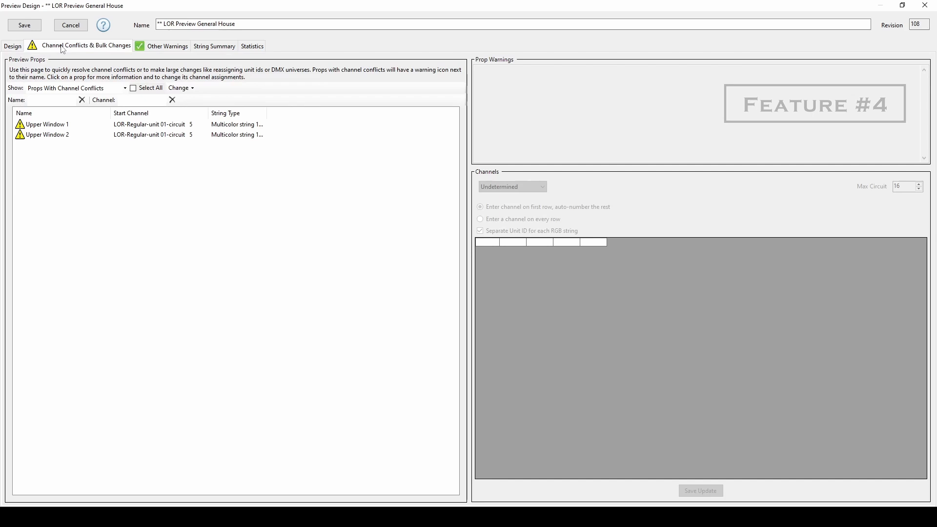
pyautogui.click(47, 124)
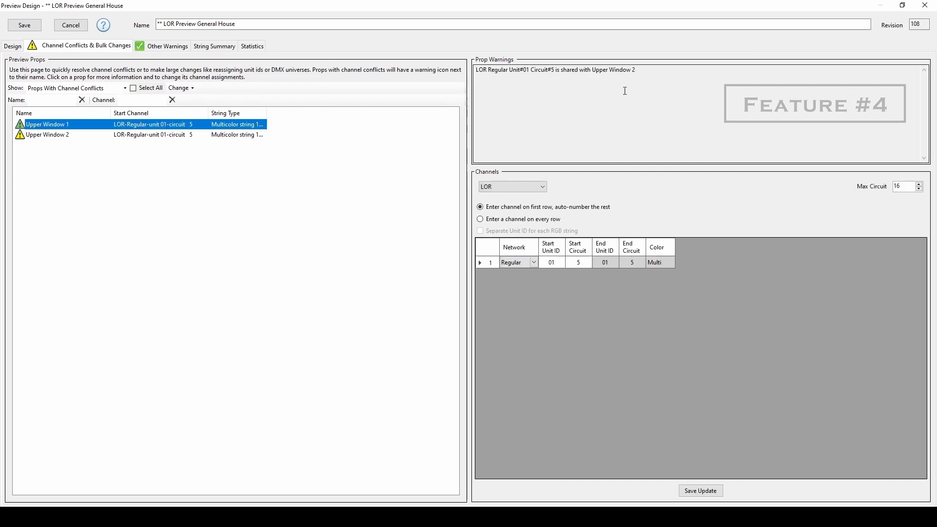
pyautogui.click(48, 135)
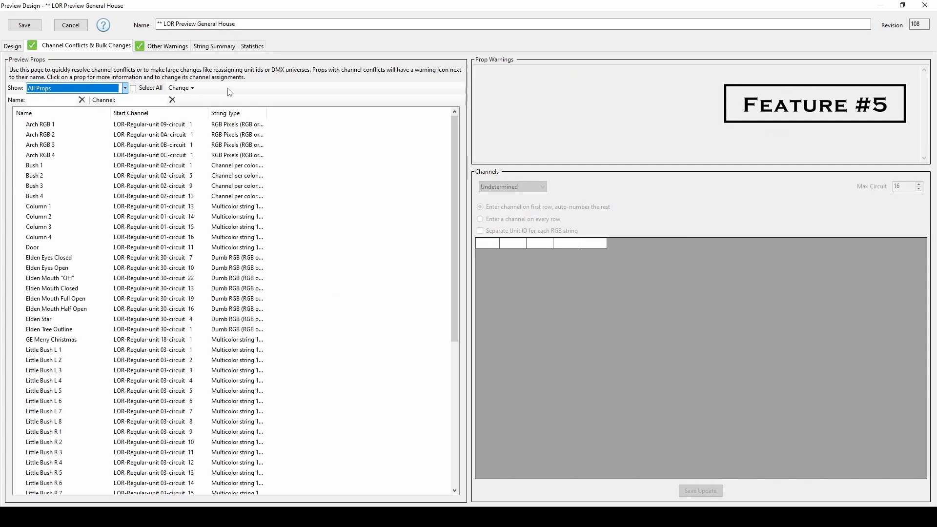
# - Browse the bulk change list, then view the String Summary and Statistics pages
pyautogui.click(180, 88)
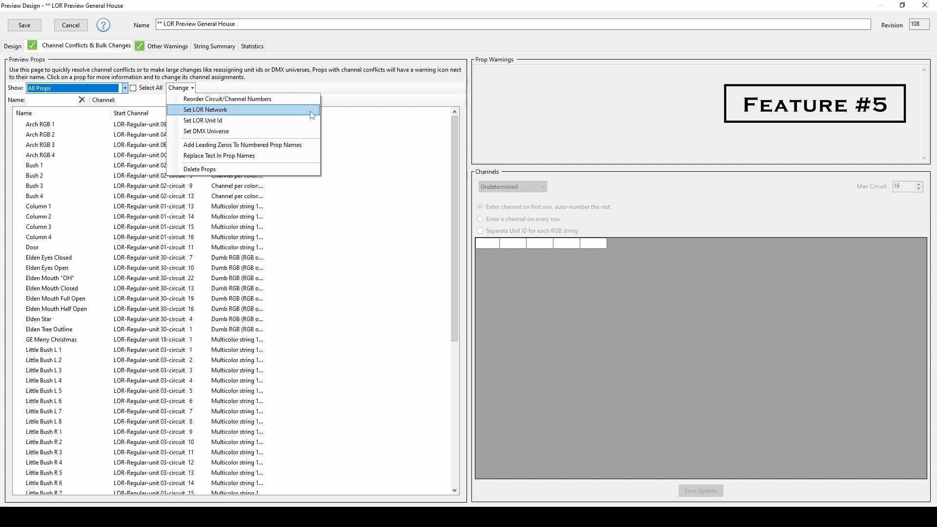
pyautogui.moveTo(243, 144)
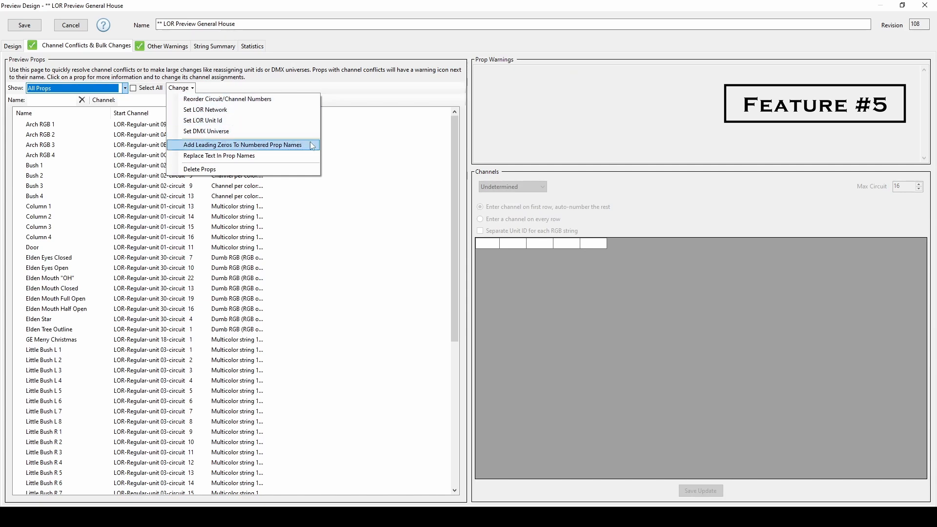
pyautogui.moveTo(242, 155)
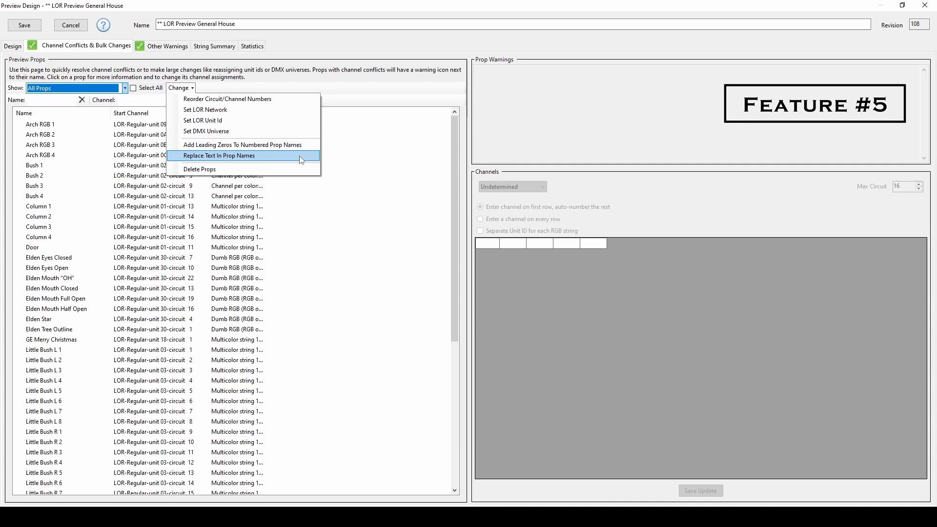
pyautogui.moveTo(370, 95)
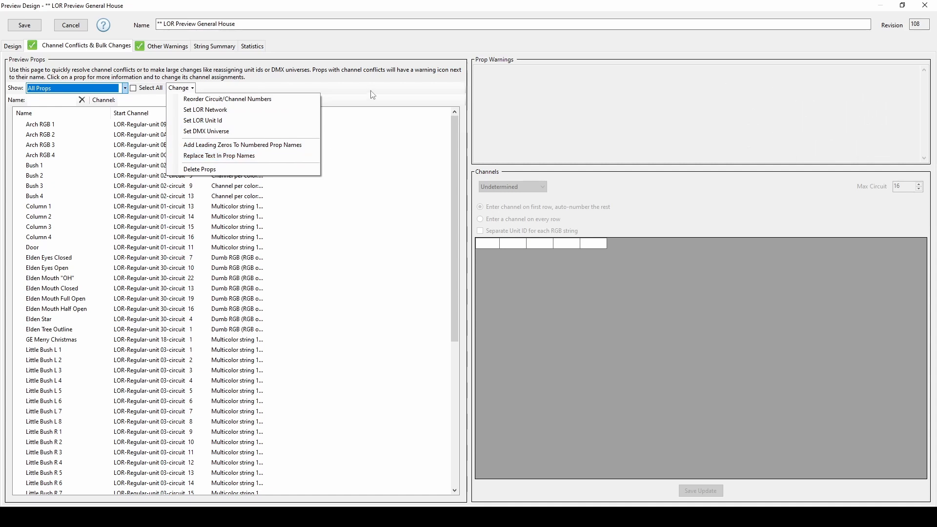
pyautogui.click(369, 94)
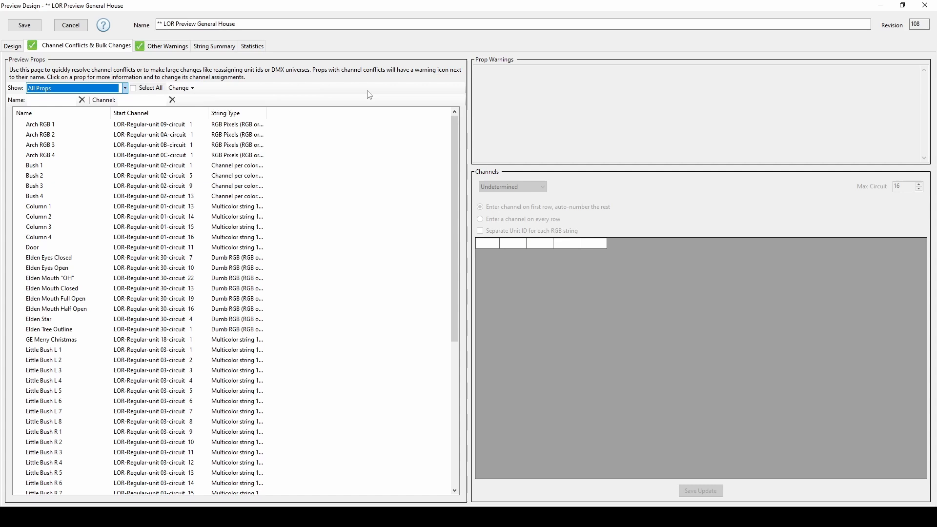
pyautogui.click(214, 46)
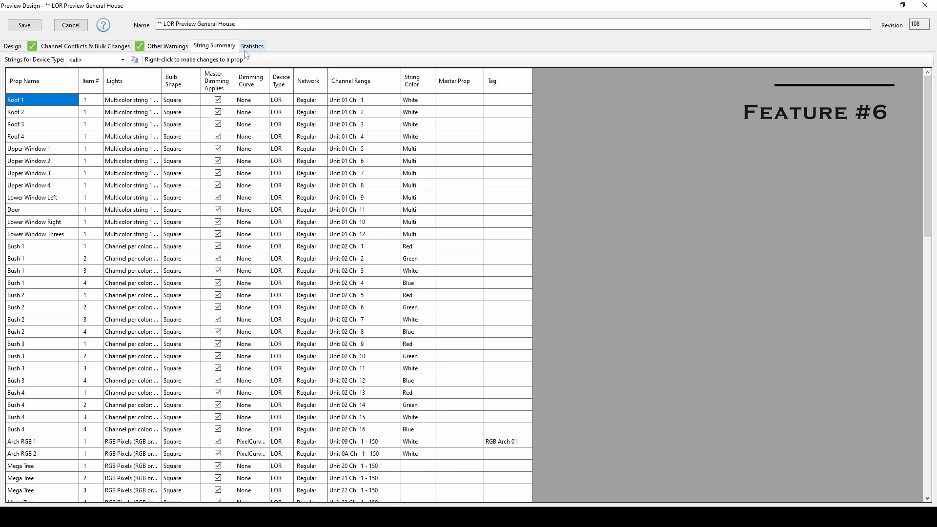
pyautogui.click(251, 46)
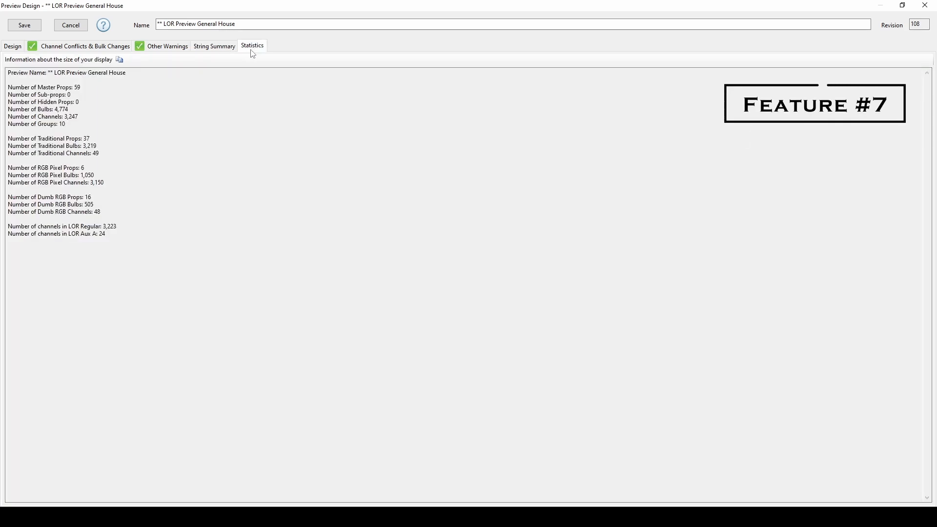
# - Return to the layout design and show the preview background settings
pyautogui.click(12, 46)
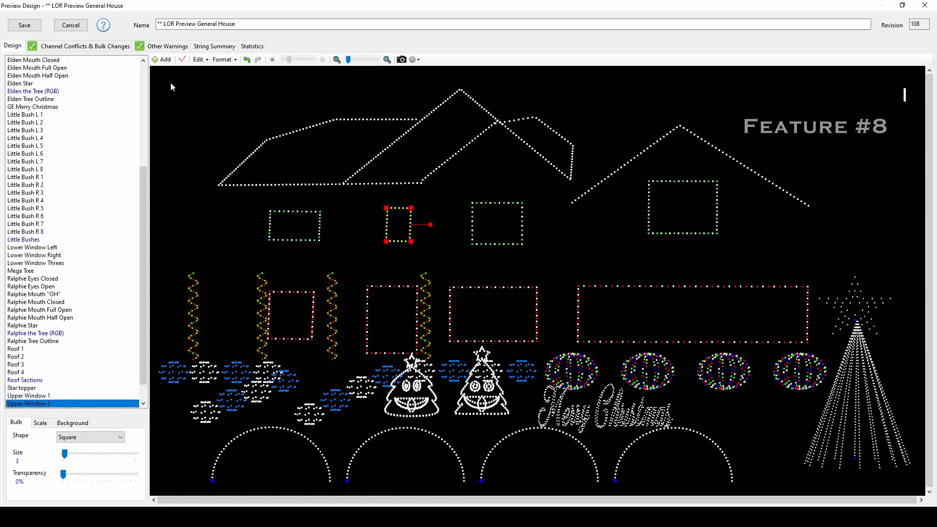
pyautogui.click(222, 60)
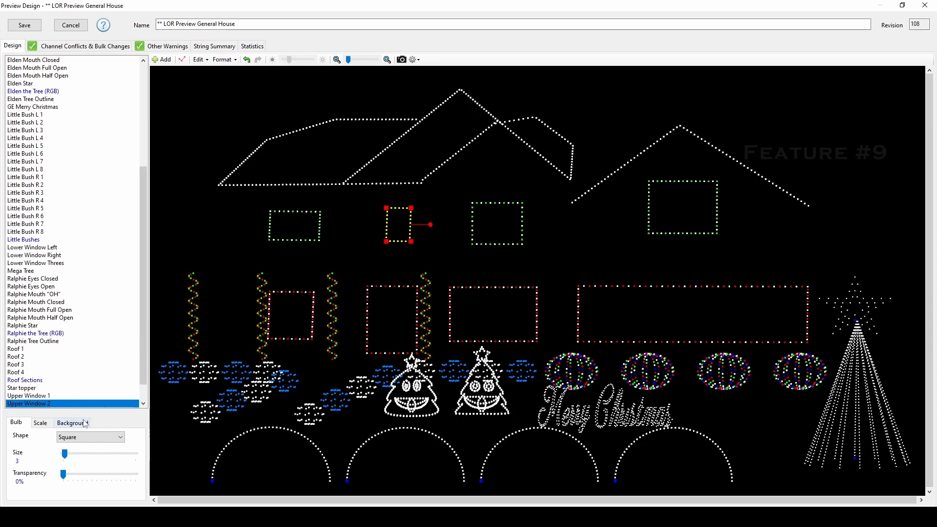
pyautogui.click(72, 422)
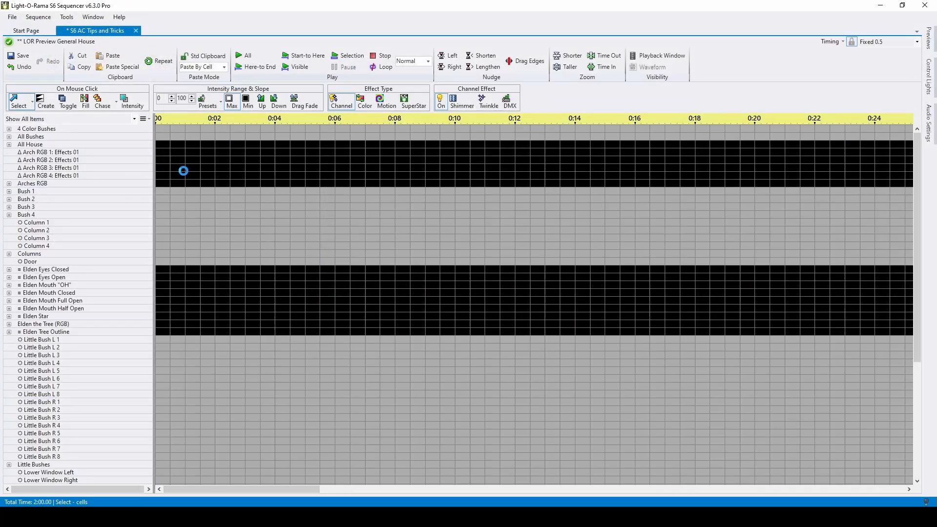
pyautogui.click(36, 129)
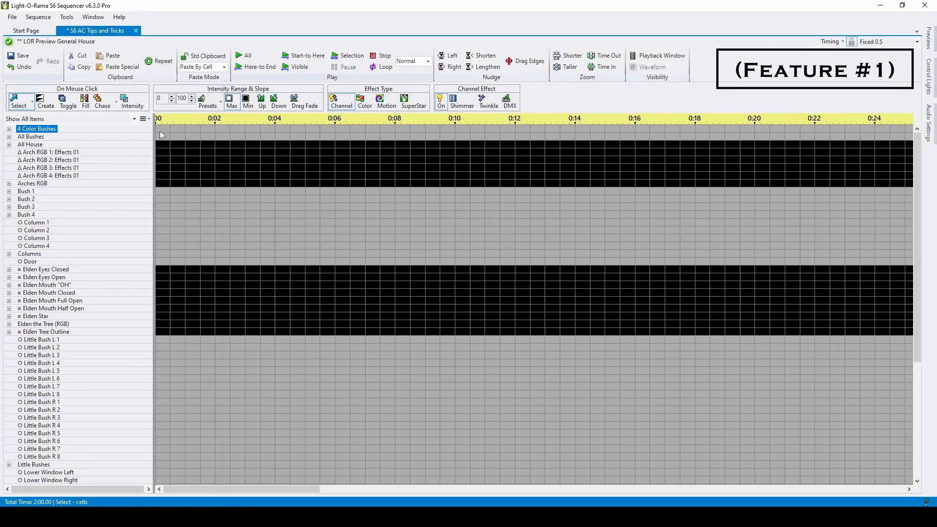
pyautogui.moveTo(142, 131)
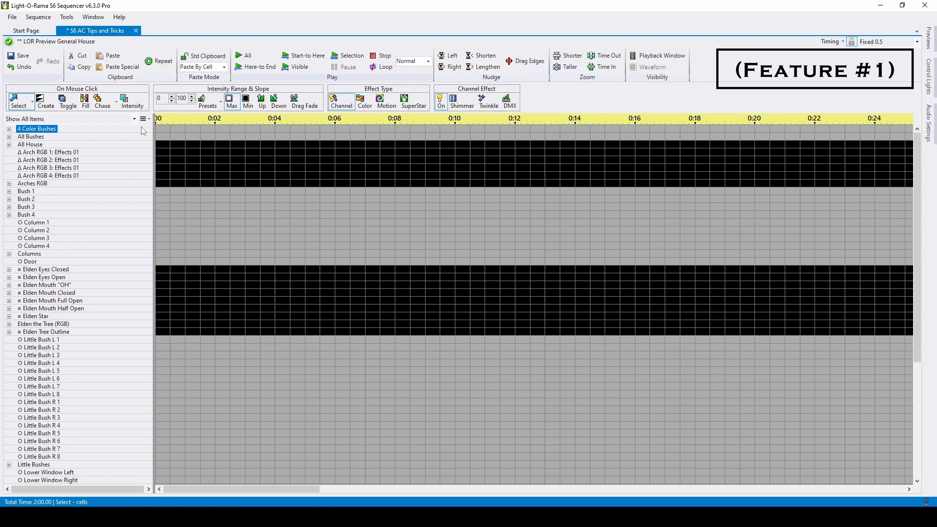
pyautogui.click(30, 144)
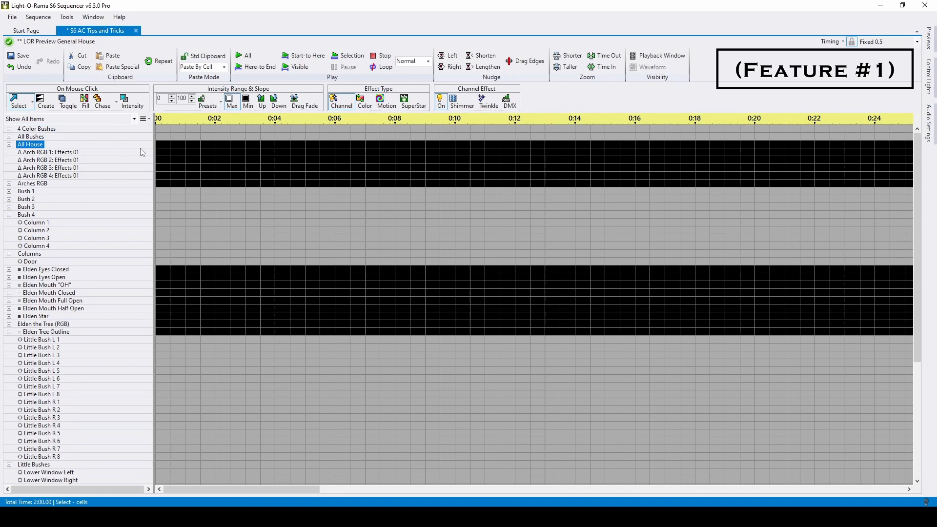
pyautogui.scroll(-3)
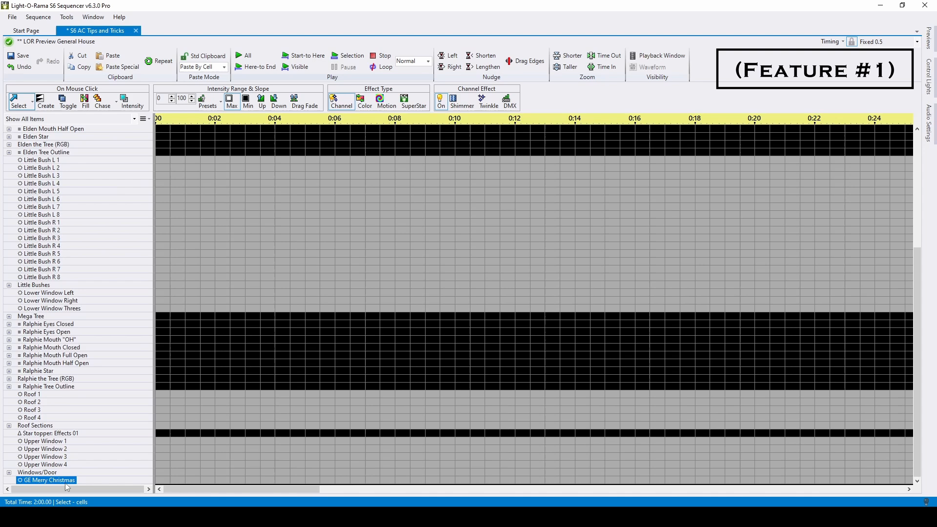
pyautogui.scroll(3)
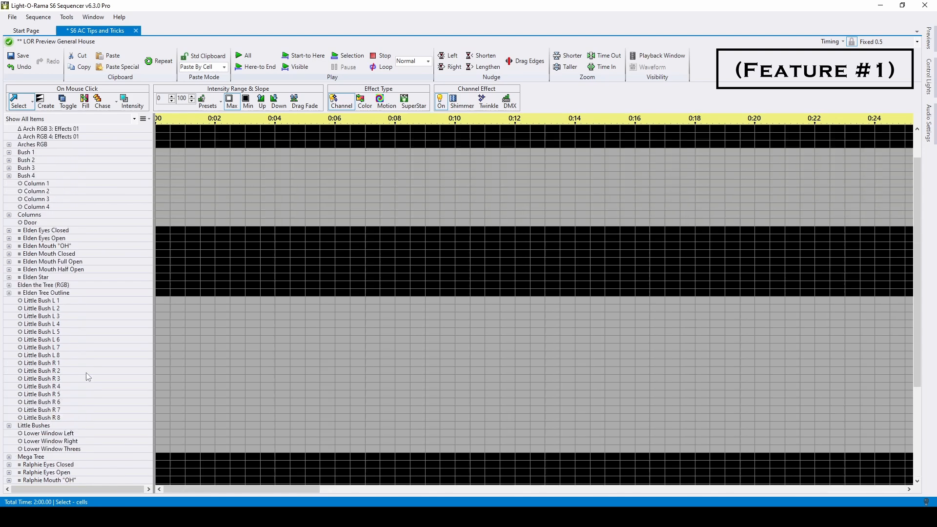
pyautogui.scroll(3)
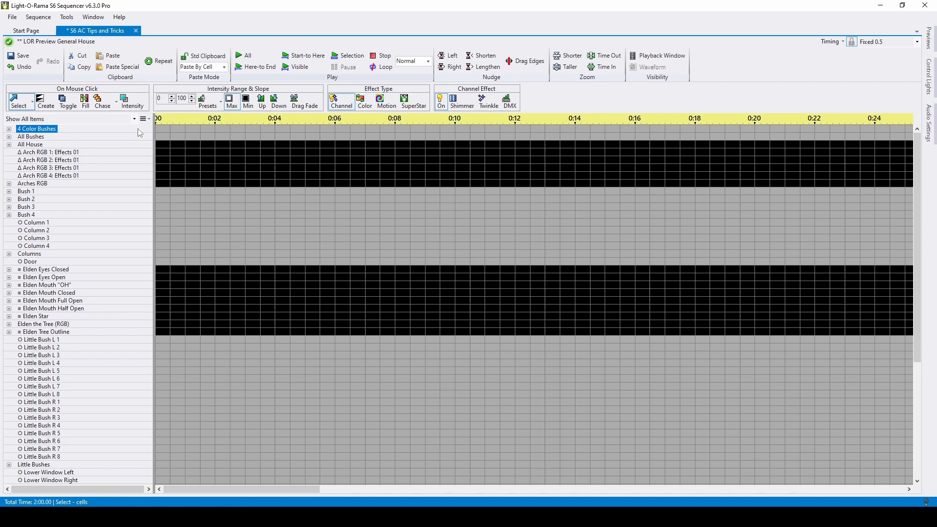
pyautogui.click(145, 119)
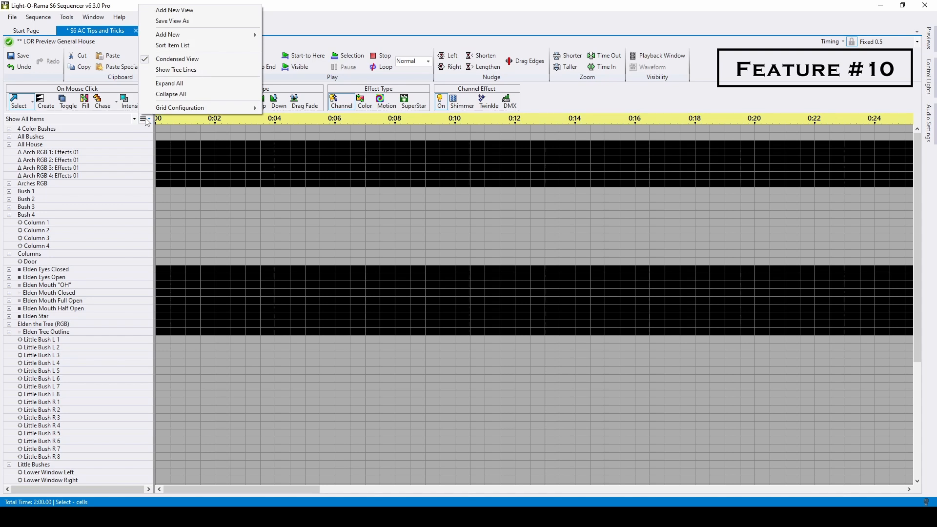
pyautogui.moveTo(206, 16)
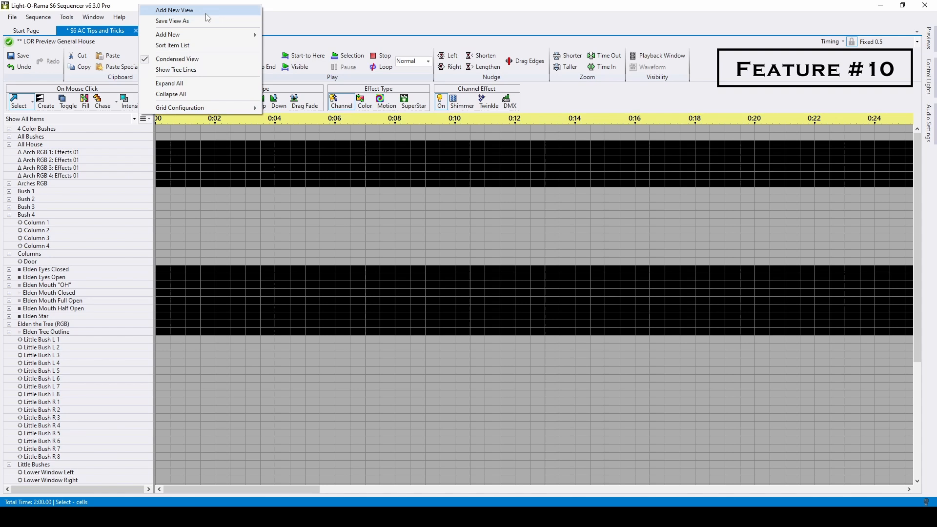
# - Create a new grid view named 'View' containing all preview groups and GE Merry Christmas
pyautogui.click(174, 10)
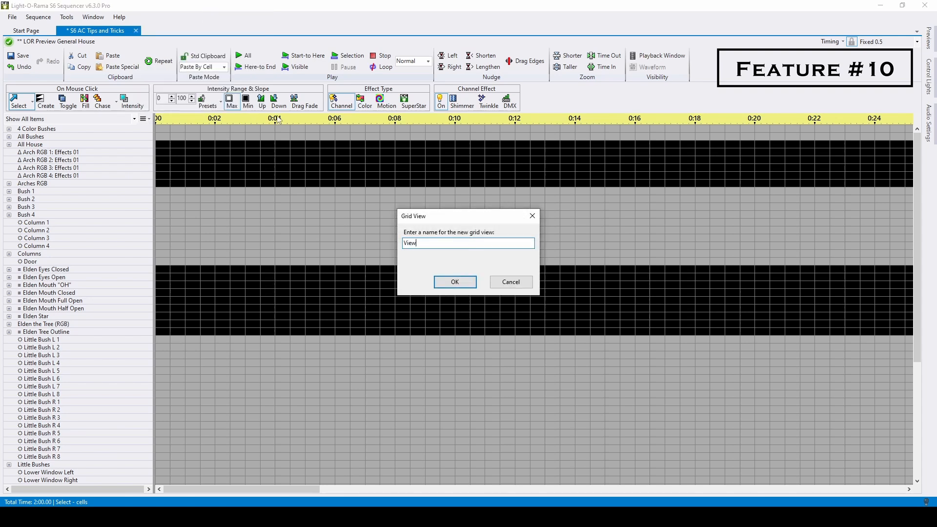
pyautogui.click(454, 281)
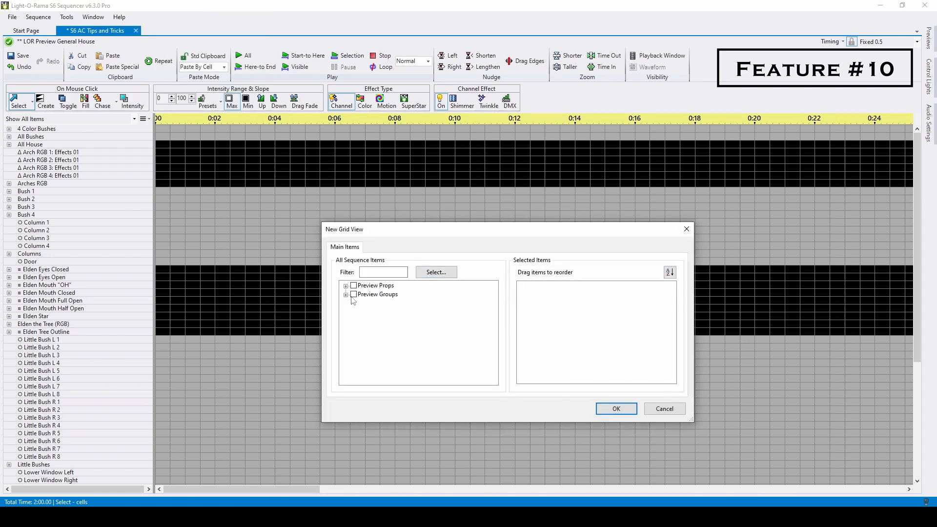
pyautogui.click(353, 294)
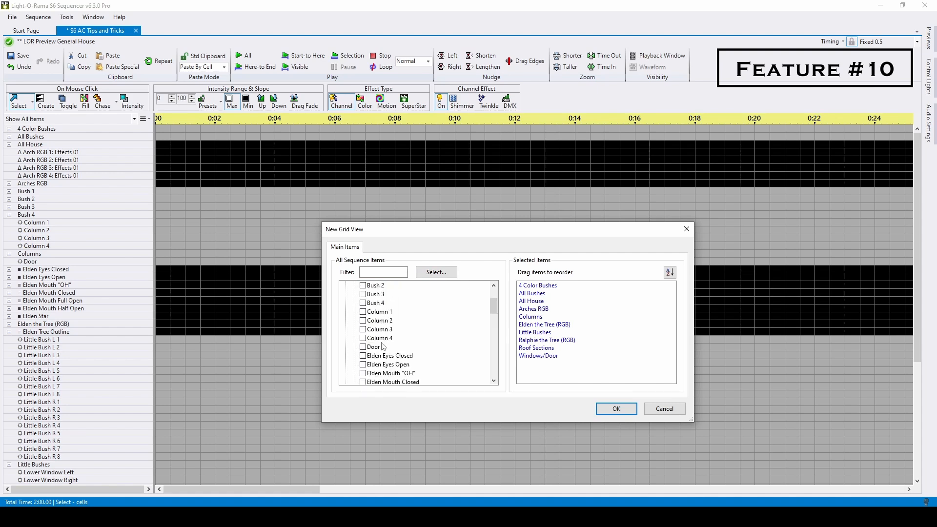
pyautogui.click(363, 321)
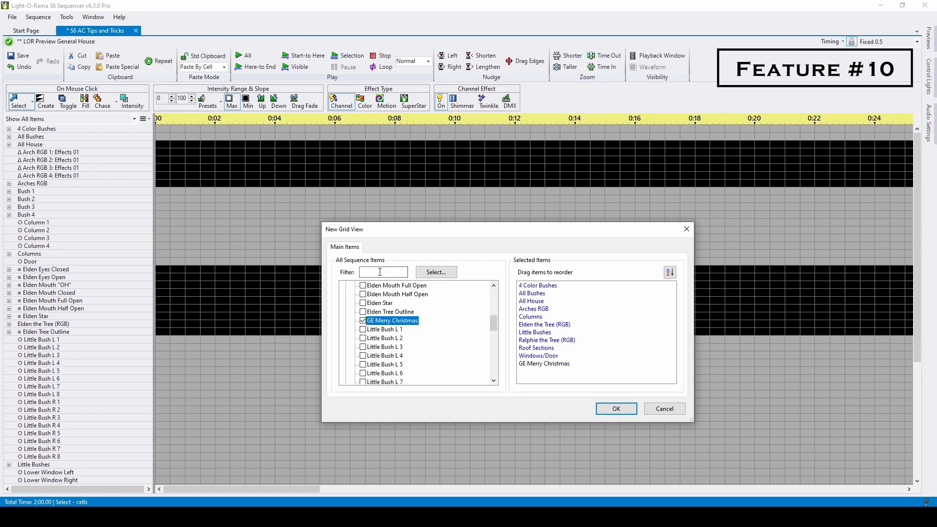
# - Add the Mega Tree to the view and bring up the channel-list view options
pyautogui.write('mega')
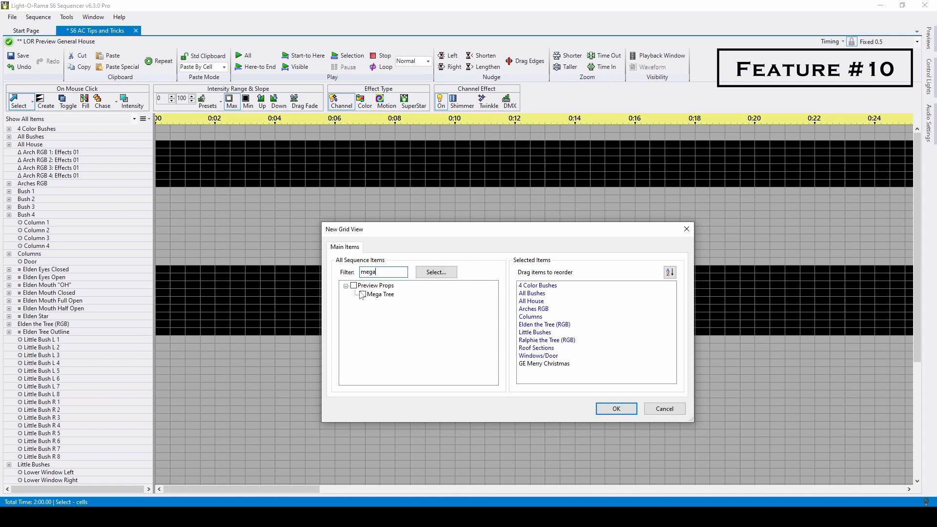
pyautogui.click(615, 409)
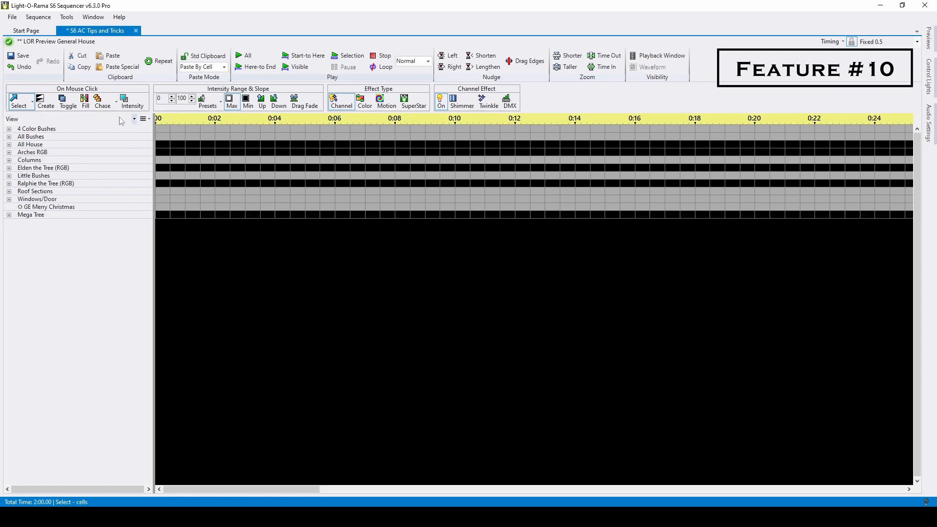
pyautogui.click(31, 152)
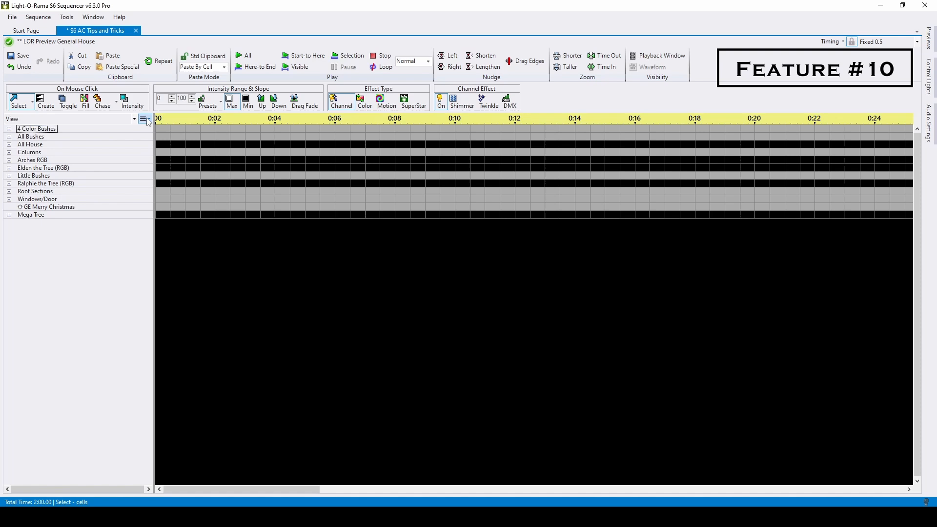
pyautogui.click(142, 120)
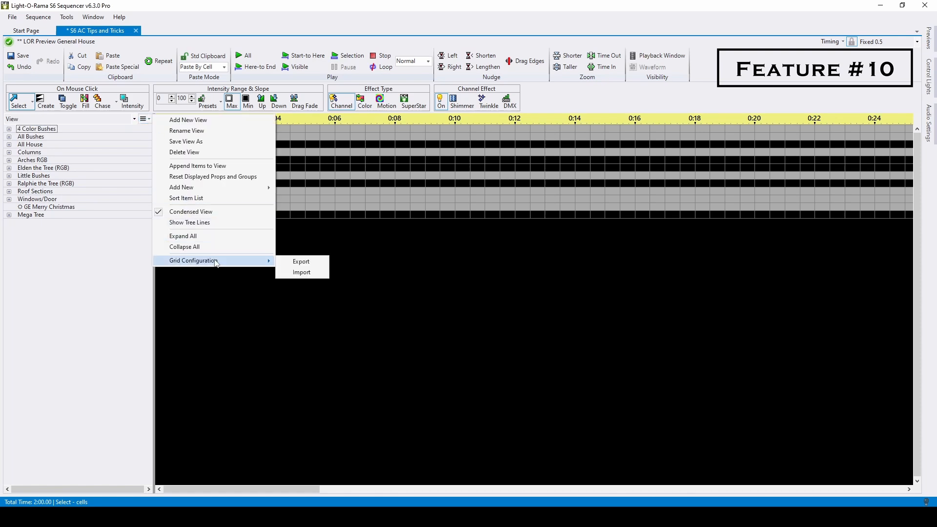
pyautogui.moveTo(190, 223)
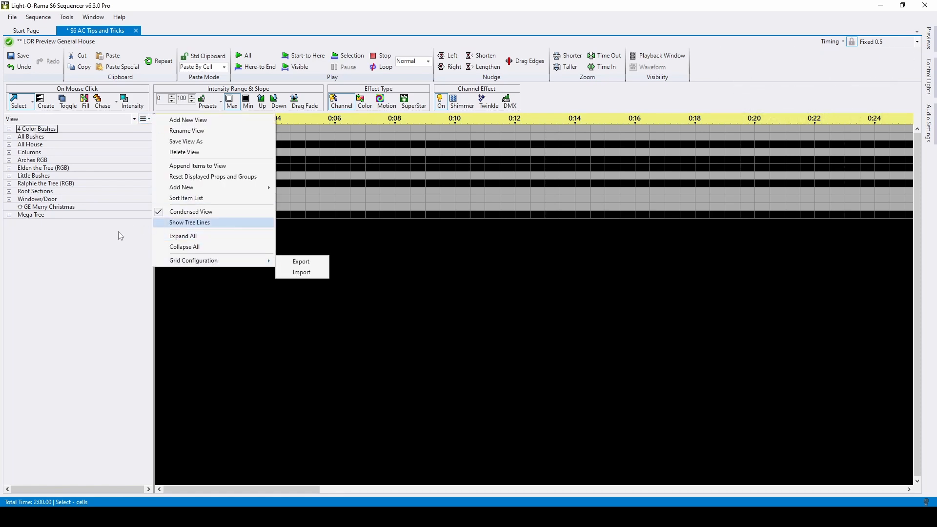
# - Expand 4 Color Bushes and sort its channels by colour
pyautogui.click(118, 239)
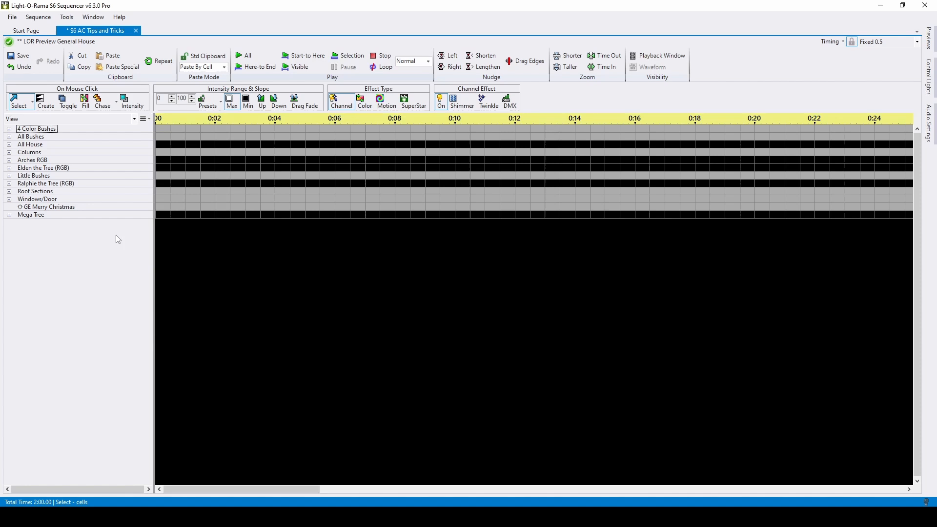
pyautogui.click(37, 129)
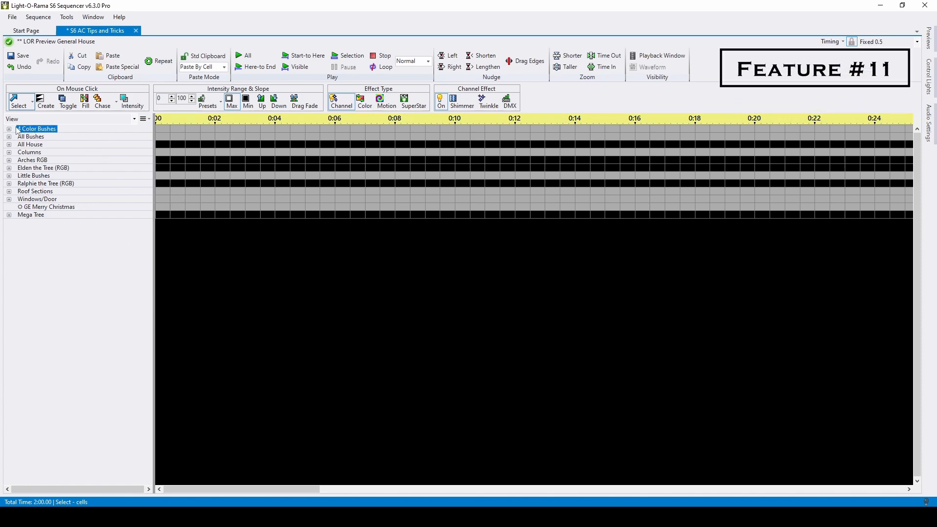
pyautogui.click(9, 129)
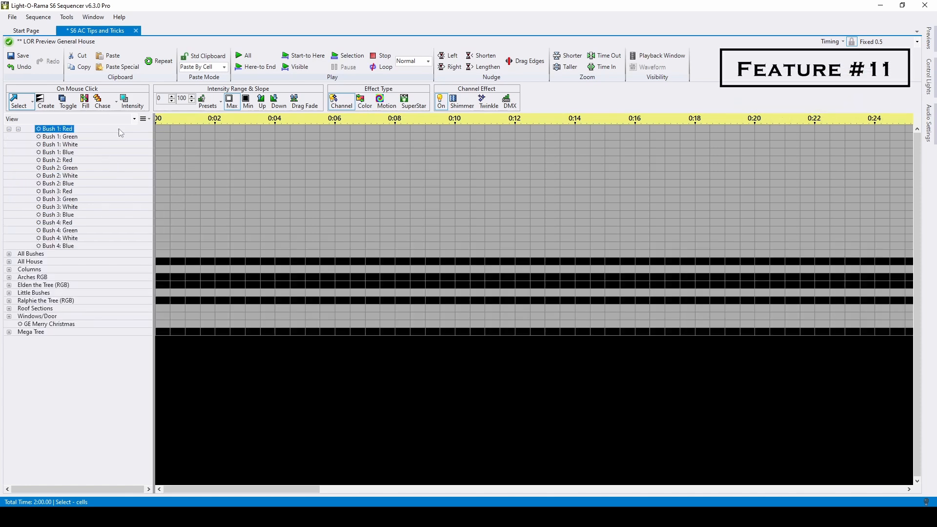
pyautogui.click(56, 190)
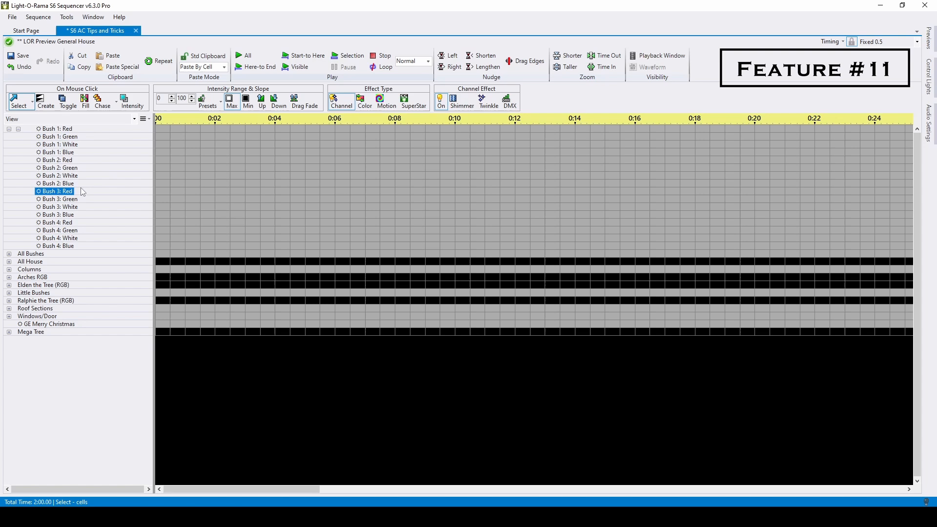
pyautogui.click(56, 128)
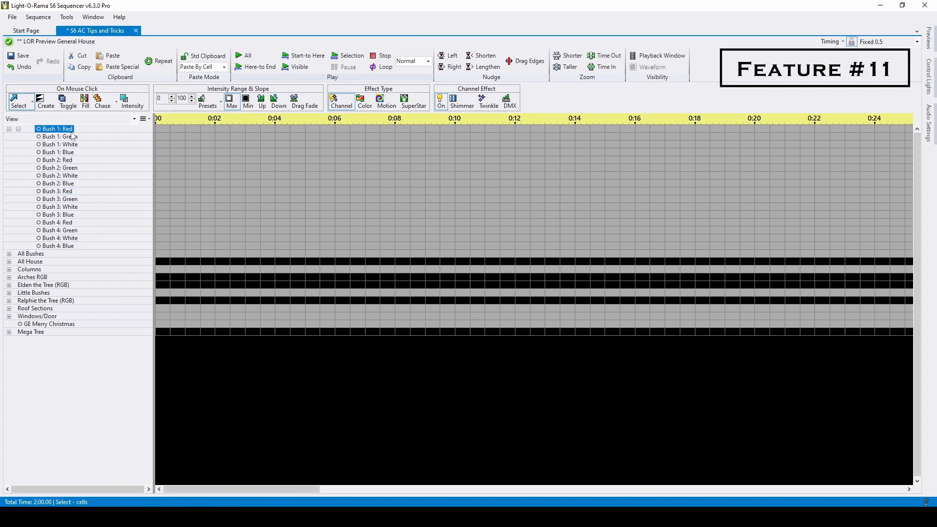
pyautogui.rightClick(55, 129)
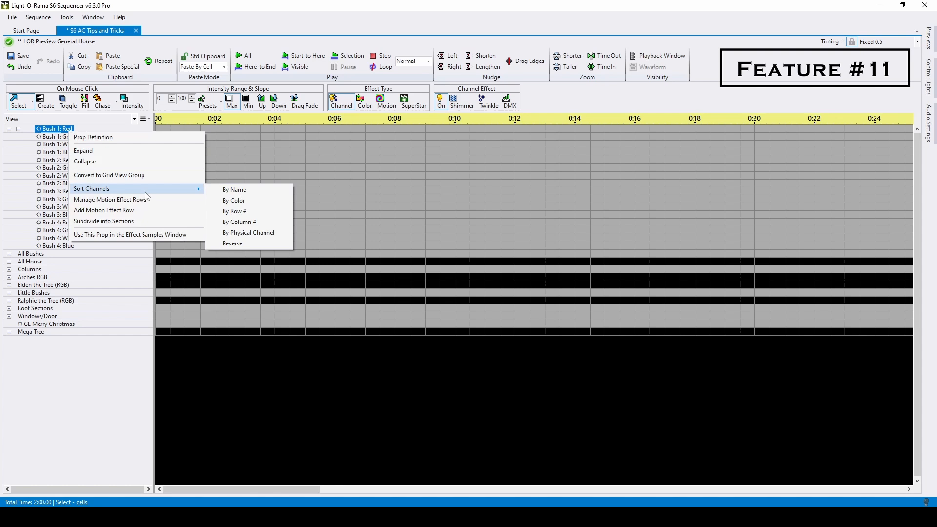
pyautogui.click(233, 200)
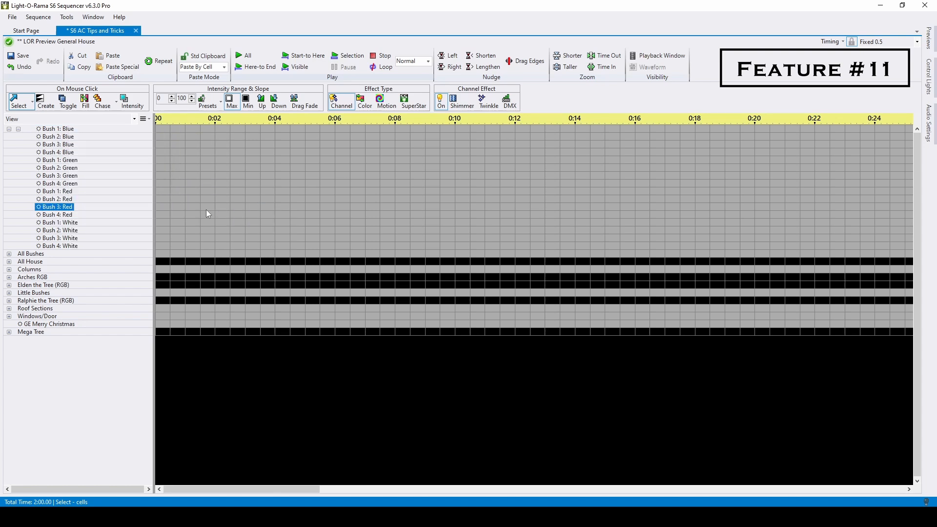
# - Expand the All House group, check its prop options, and collapse it again
pyautogui.click(10, 254)
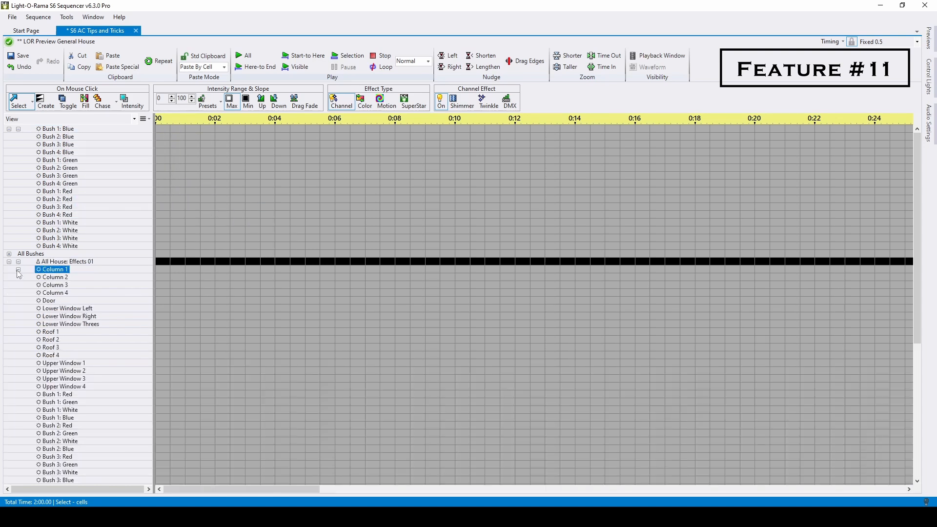
pyautogui.rightClick(53, 270)
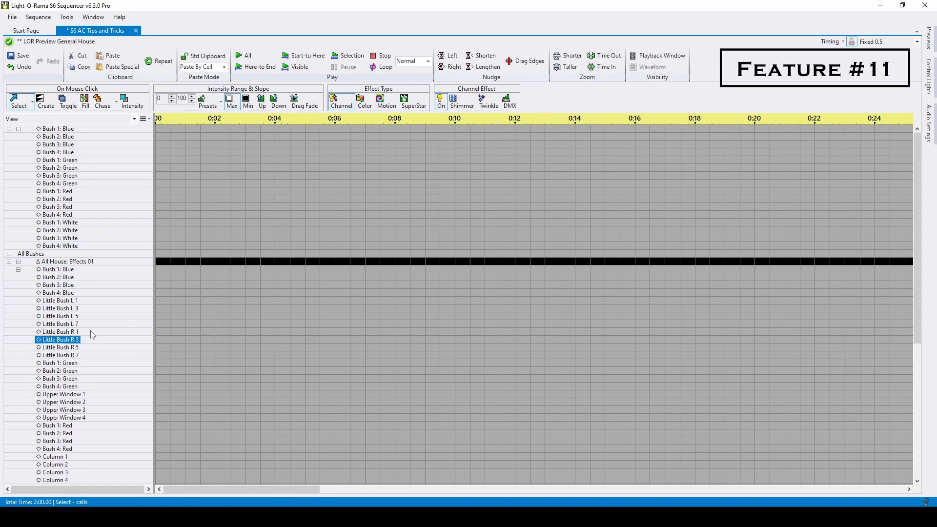
pyautogui.click(9, 254)
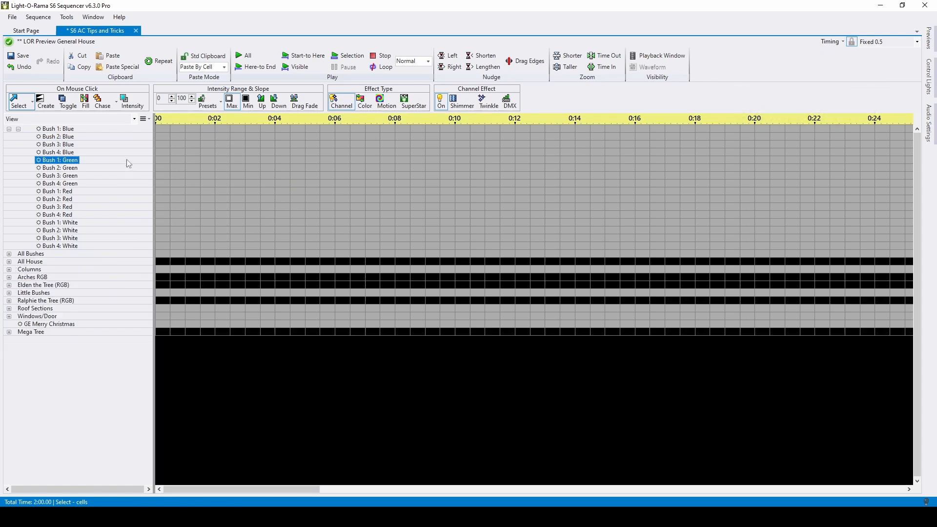
# - Drag a diagonal staircase of fade-down effects from Bush 1 Blue to Bush 4 Green
pyautogui.click(57, 144)
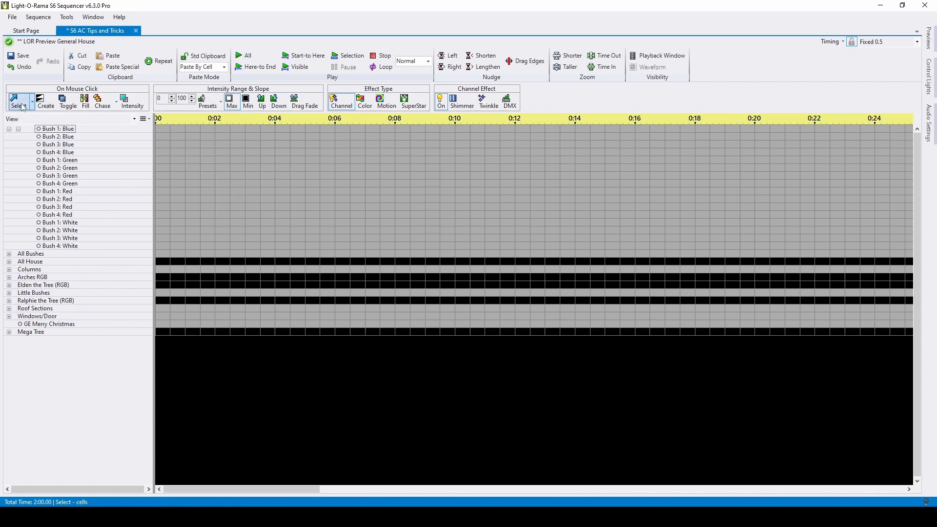
pyautogui.click(65, 17)
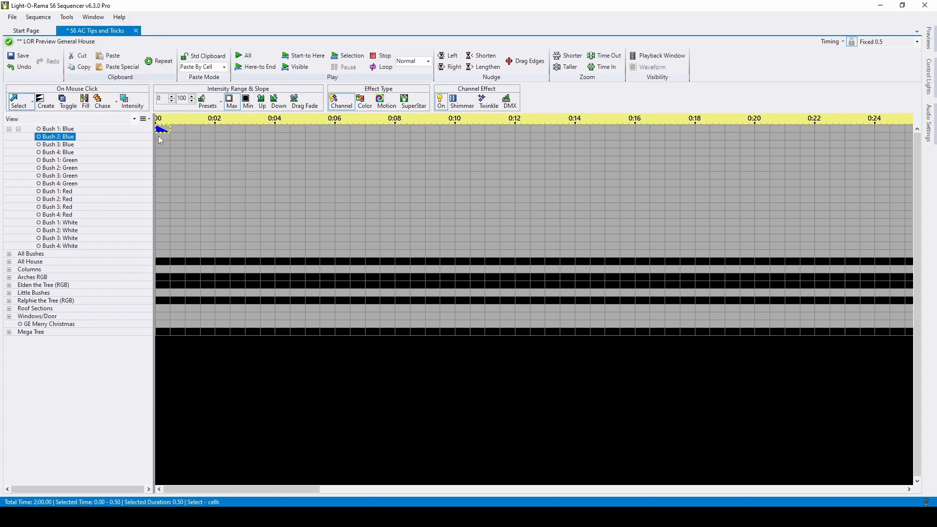
pyautogui.moveTo(161, 129); pyautogui.dragTo(224, 161)
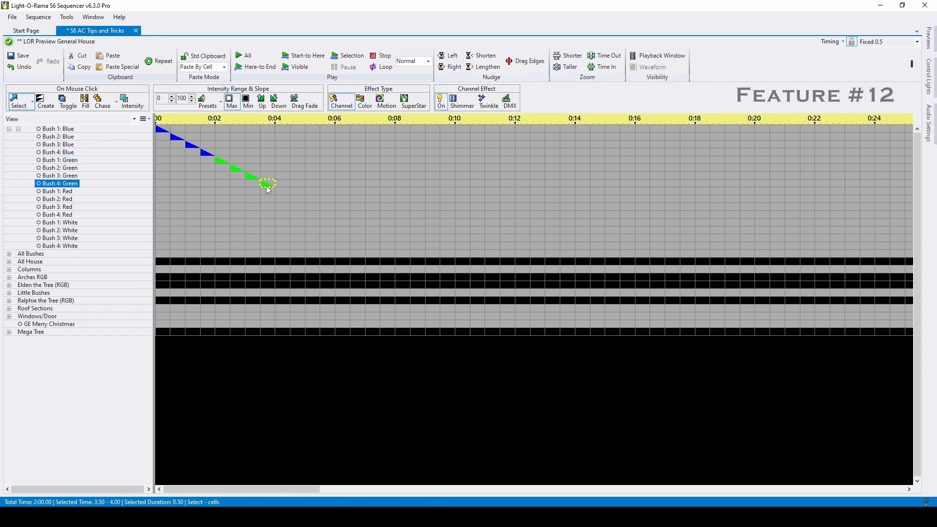
pyautogui.moveTo(267, 183)
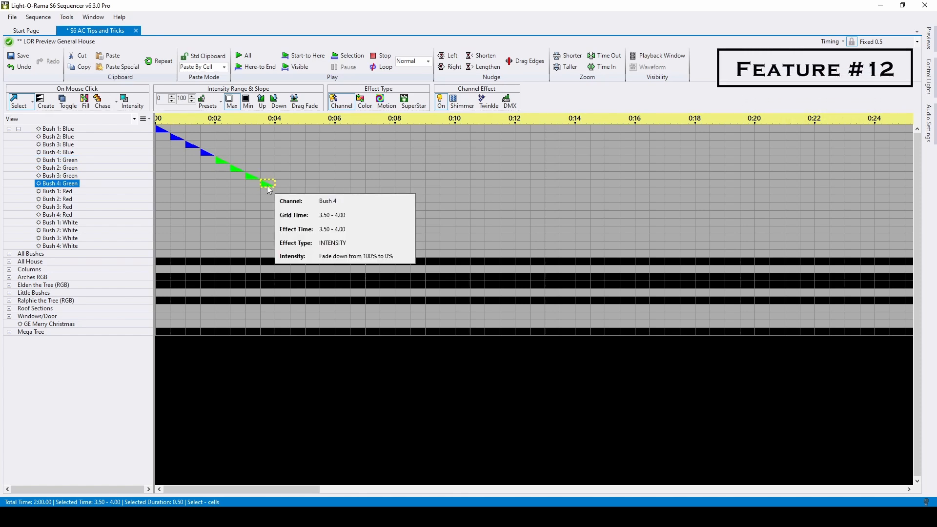
# - Paste a bottom-up flipped copy of the 0–4 s staircase starting at 4.0 s
pyautogui.moveTo(266, 182); pyautogui.dragTo(158, 129)
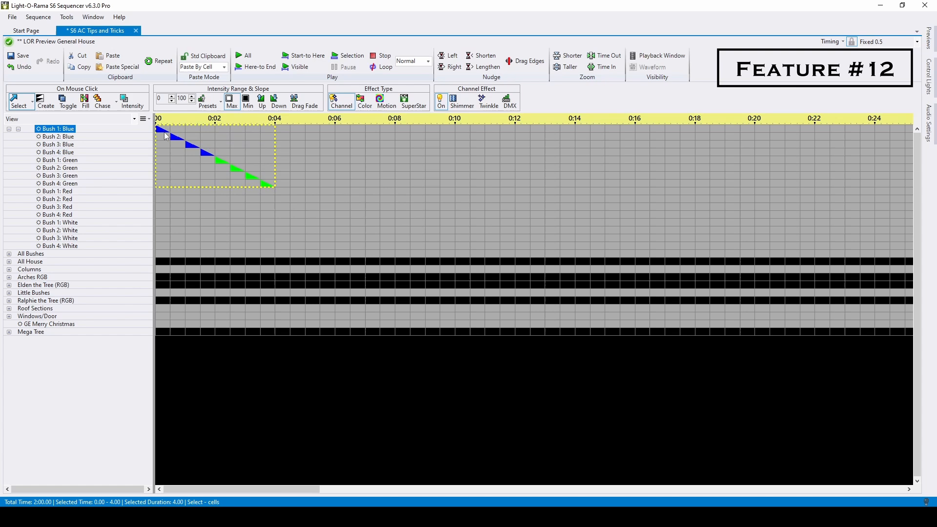
pyautogui.click(282, 184)
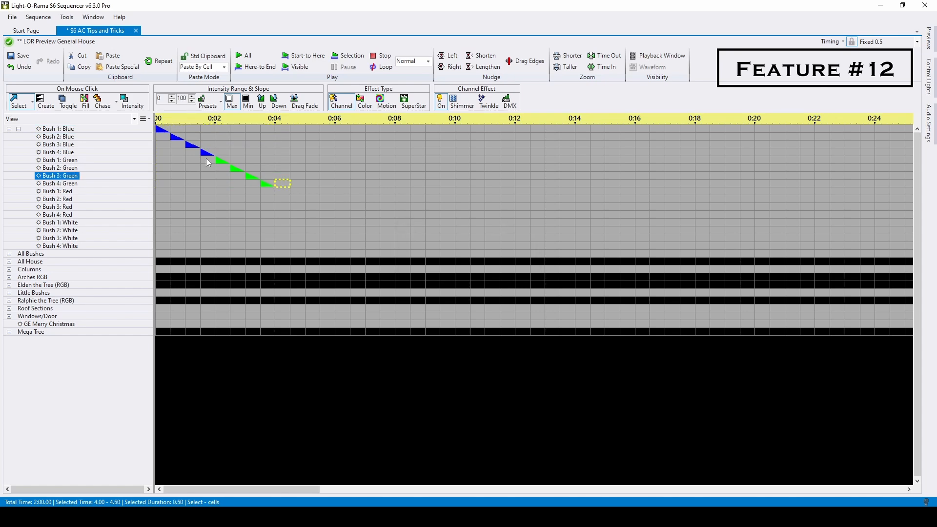
pyautogui.click(123, 66)
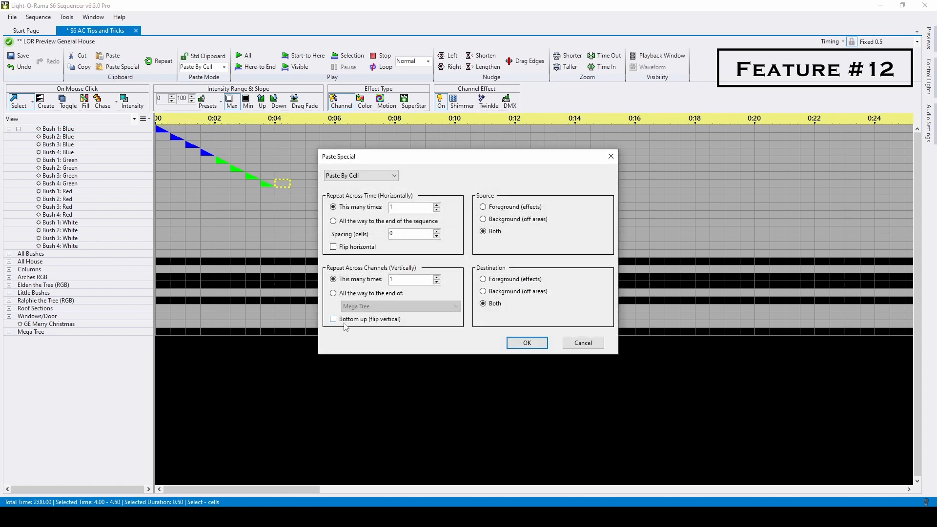
pyautogui.click(332, 318)
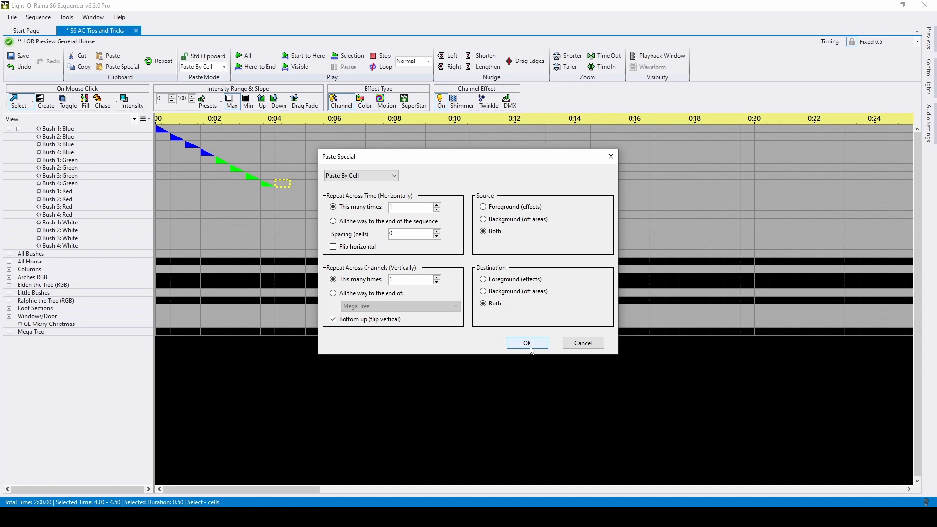
pyautogui.click(525, 343)
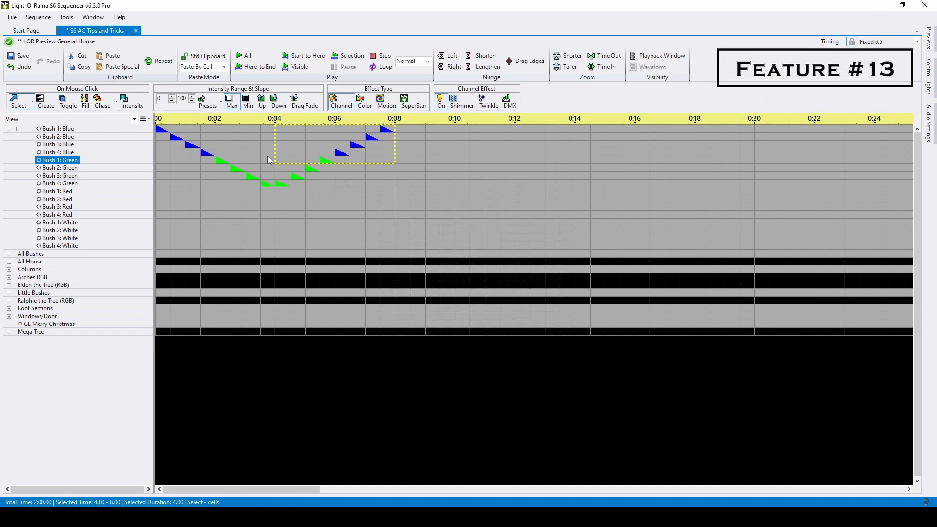
# - Repeat the selected 0–8 s blue-green bounce block out to about 24 seconds of timeline
pyautogui.click(163, 61)
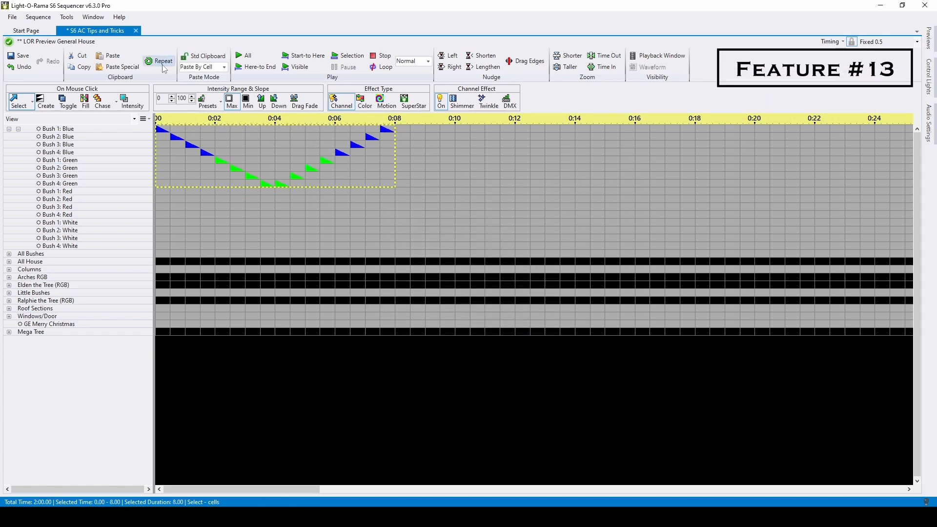
pyautogui.click(159, 60)
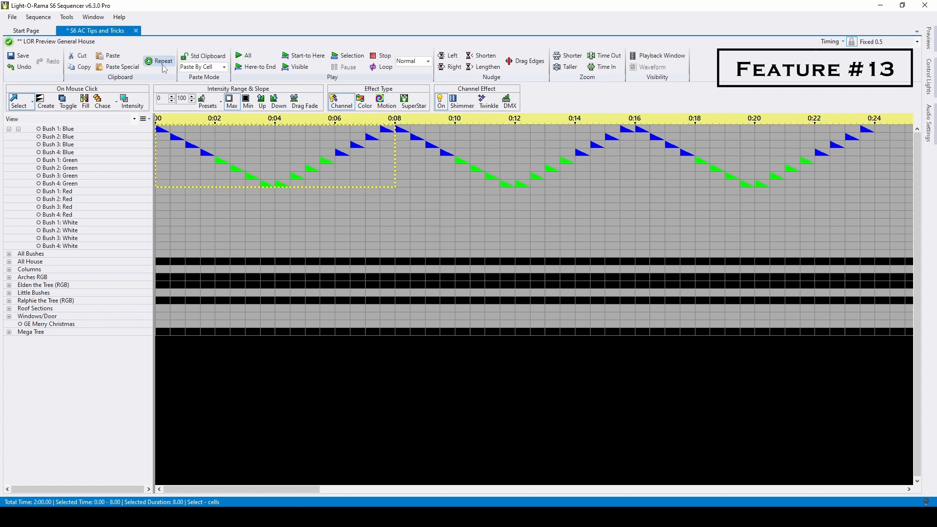
pyautogui.click(59, 167)
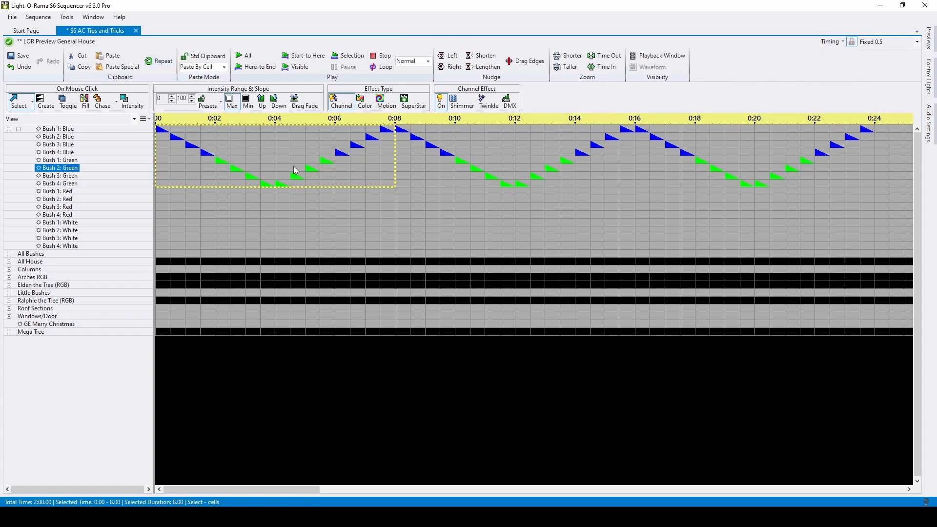
pyautogui.moveTo(293, 170)
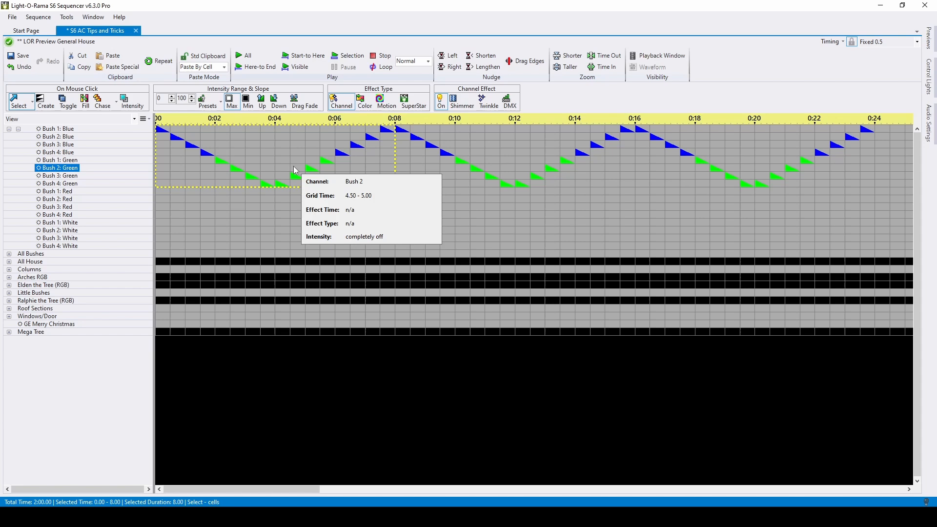
# - Apply Fade Up Each Effect to the chase foreground and set minimum intensity to 25
pyautogui.rightClick(293, 170)
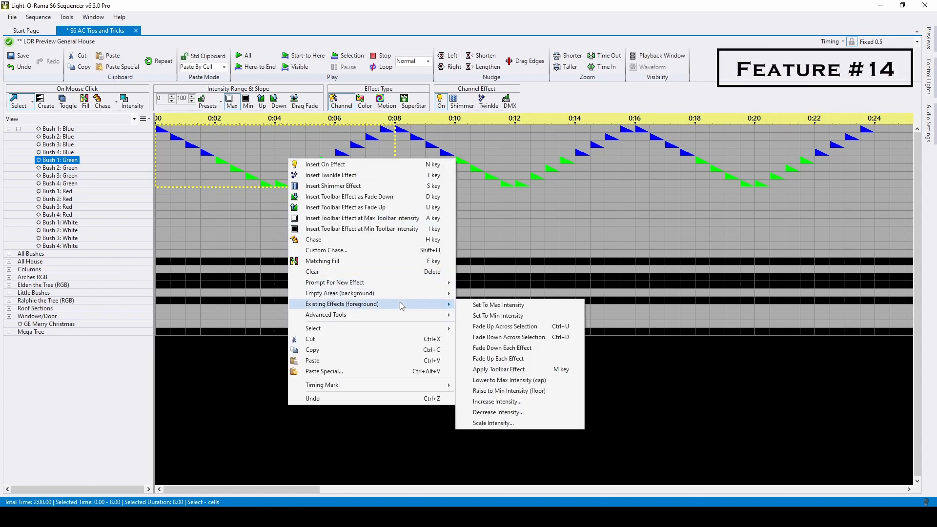
pyautogui.moveTo(537, 358)
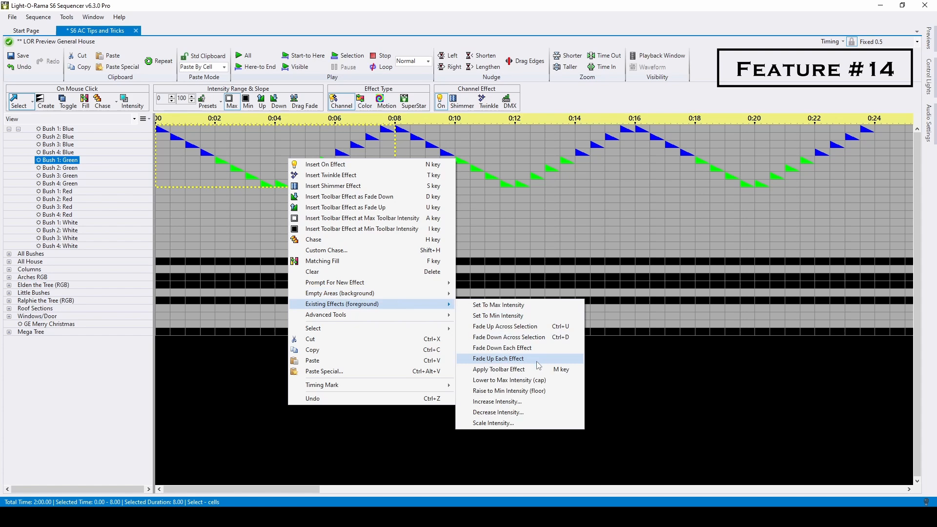
pyautogui.click(498, 359)
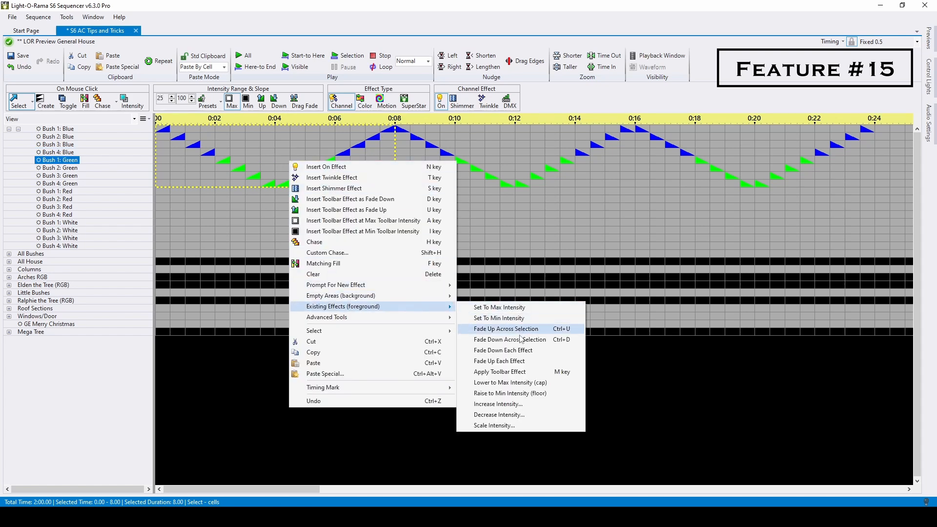
pyautogui.moveTo(502, 351)
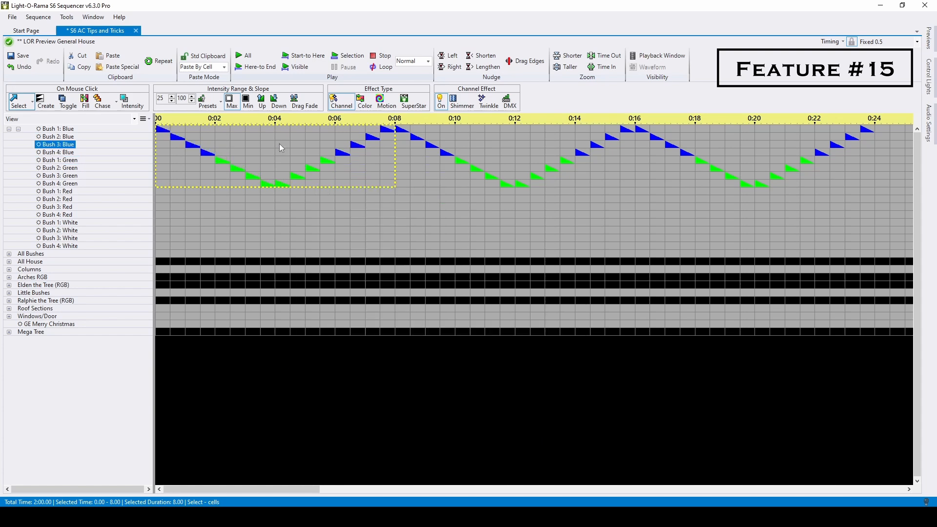
pyautogui.moveTo(281, 147)
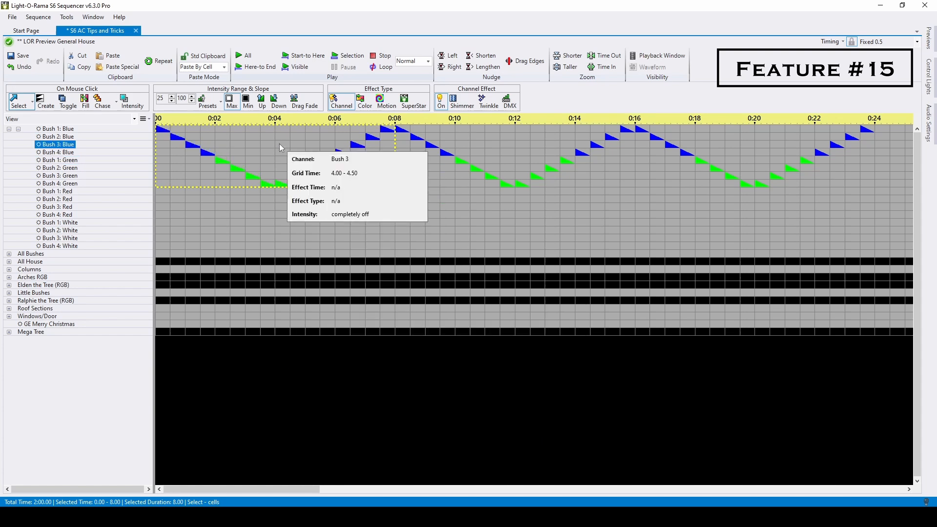
# - Insert toolbar effects at minimum intensity into the empty background cells of the 0–8 s block
pyautogui.rightClick(281, 147)
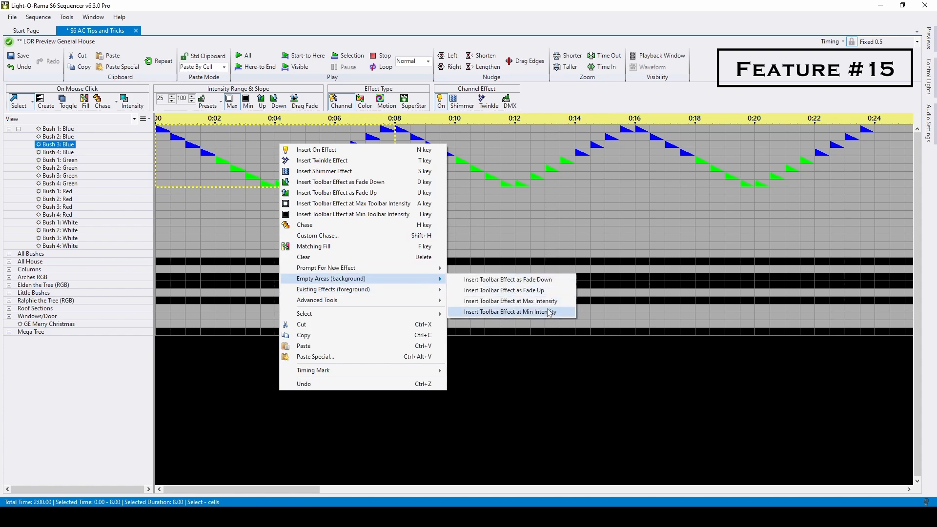
pyautogui.click(511, 311)
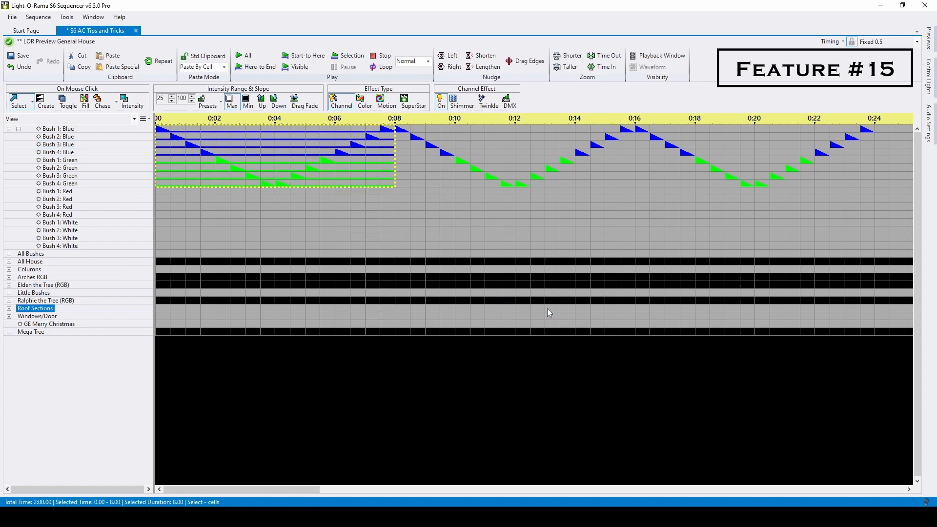
pyautogui.moveTo(549, 312)
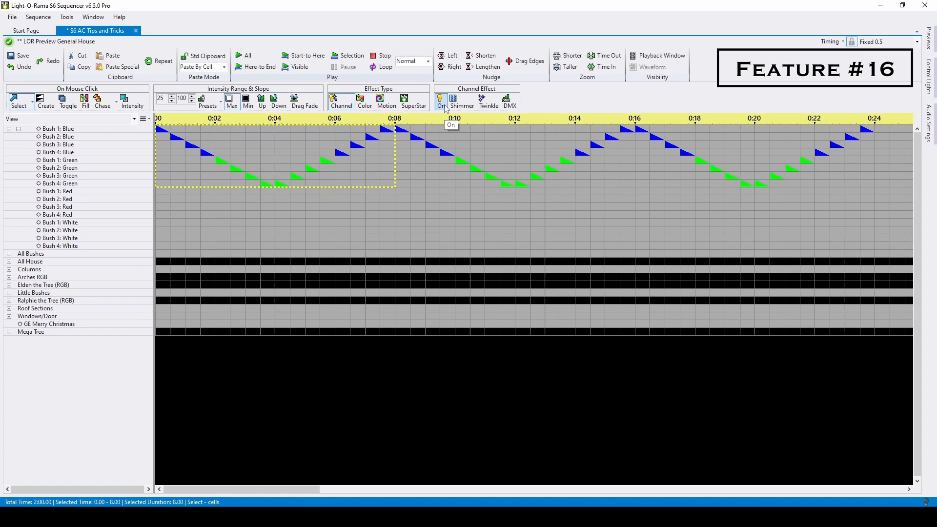
pyautogui.moveTo(461, 101)
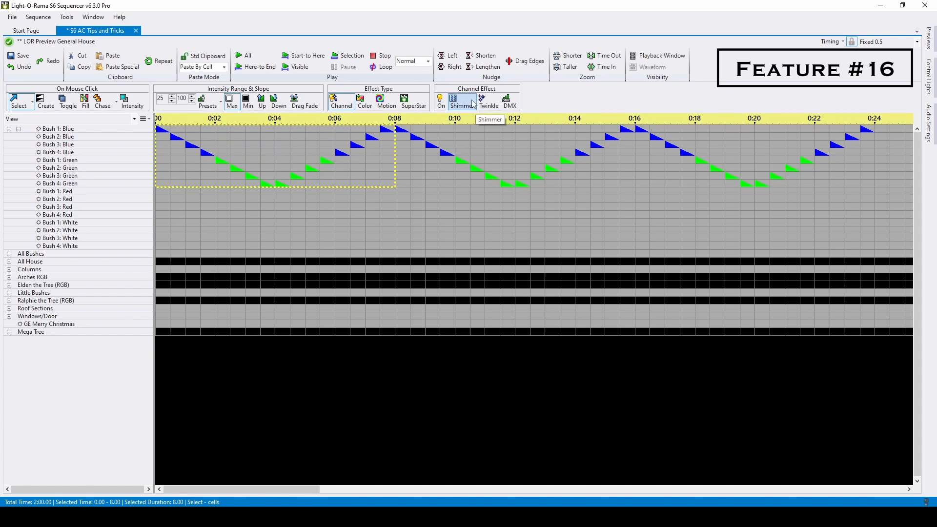
pyautogui.moveTo(344, 161)
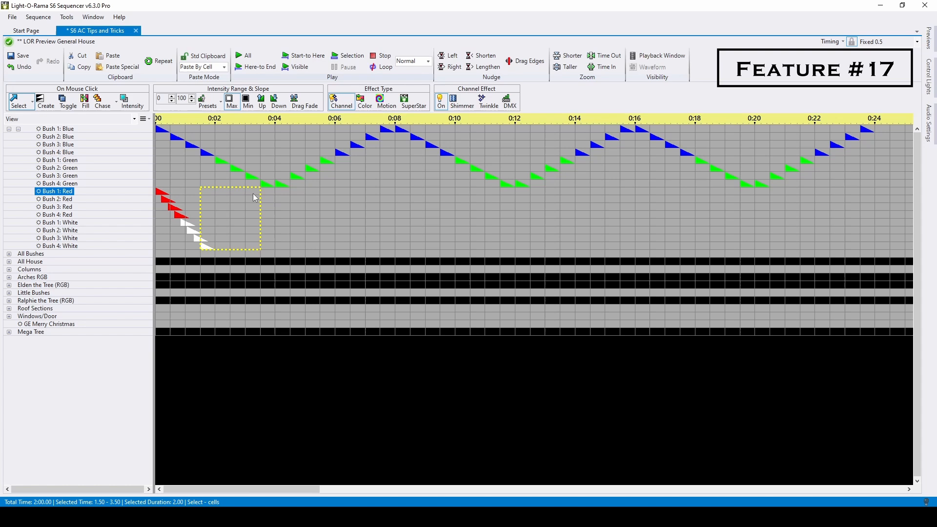
# - Apply alternating up/down chases to red and white bush cell blocks over roughly six seconds
pyautogui.click(56, 215)
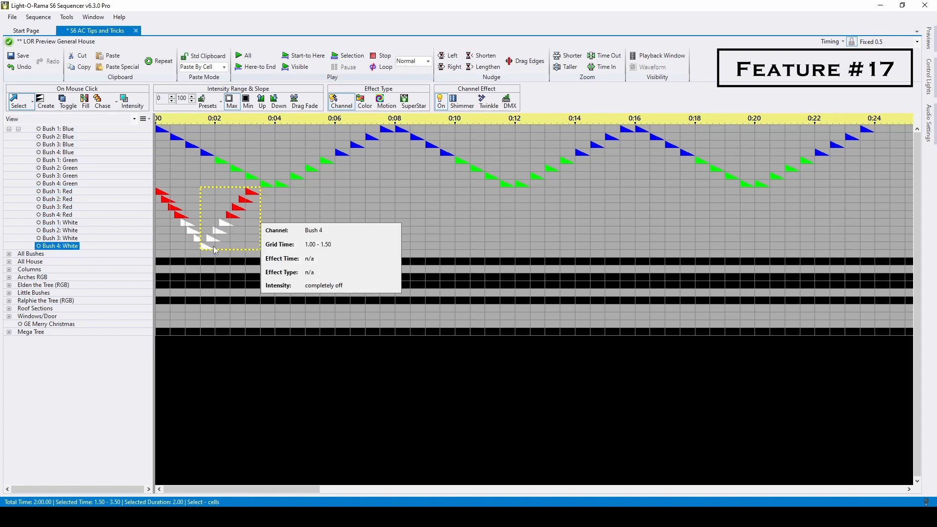
pyautogui.click(239, 238)
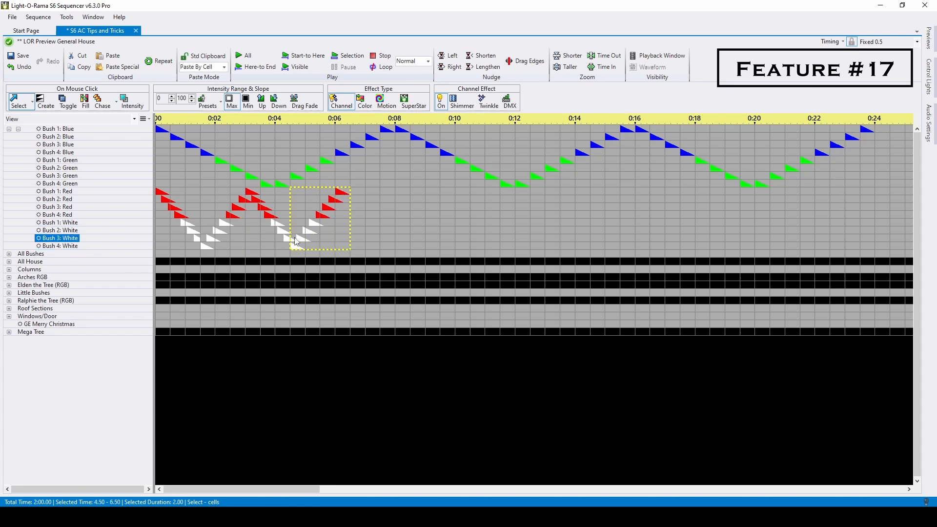
pyautogui.click(59, 246)
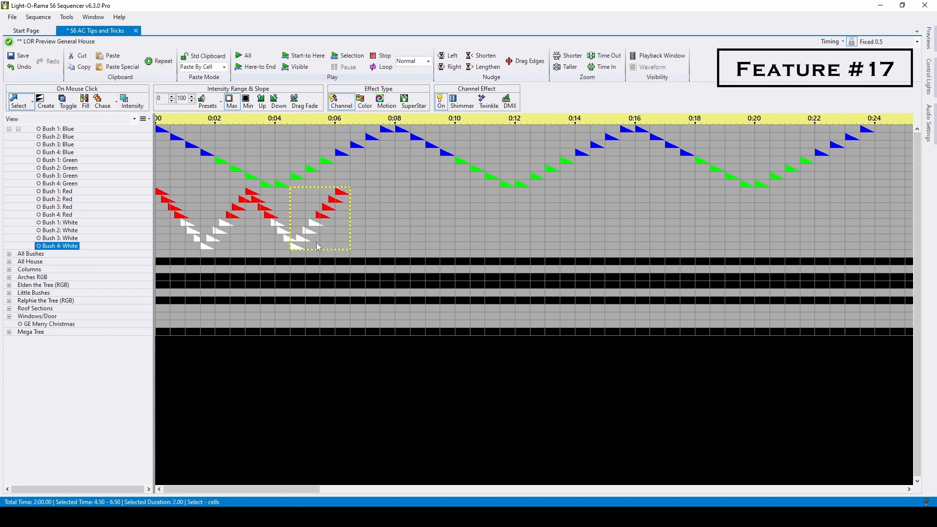
pyautogui.click(32, 261)
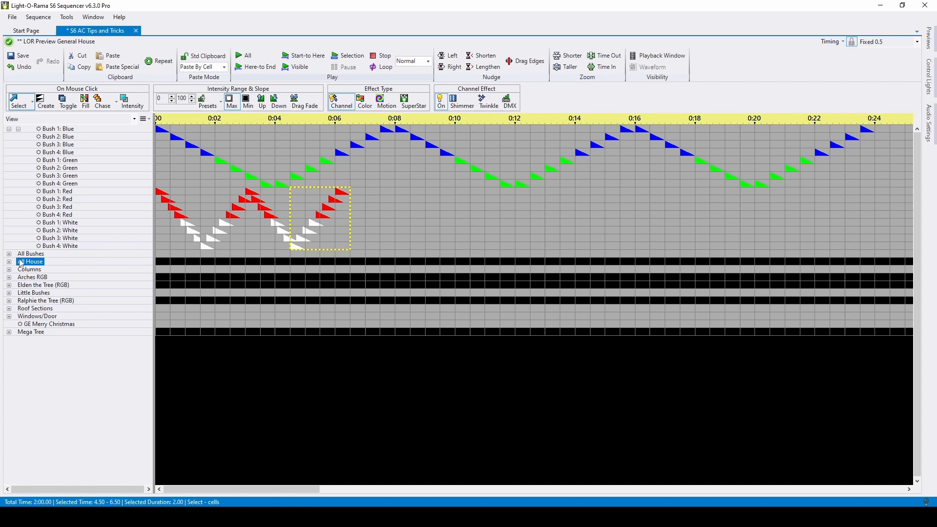
# - Expand All House to its Effects 01 row and collapse the Member Props subgroup
pyautogui.click(9, 262)
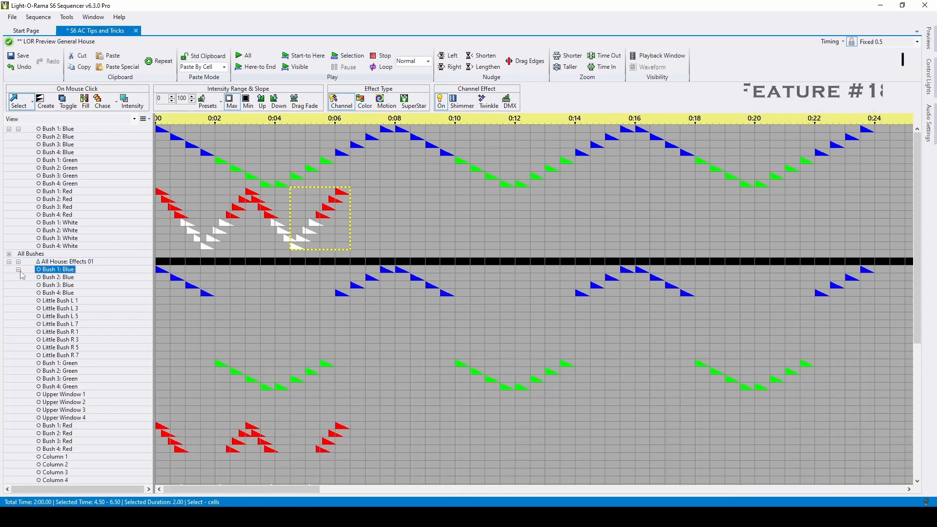
pyautogui.click(18, 270)
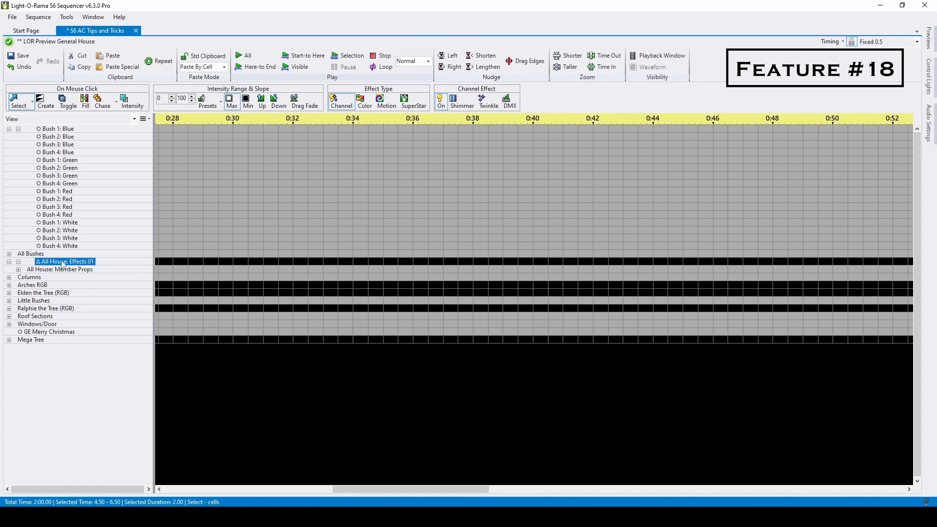
pyautogui.moveTo(90, 267)
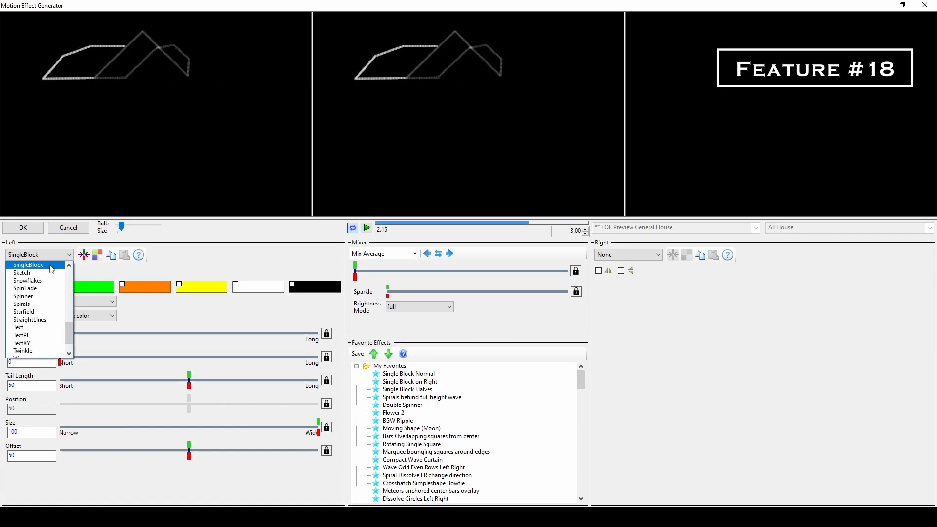
# - Create a SingleBlock motion effect moving right and accept it onto the All House row
pyautogui.click(28, 265)
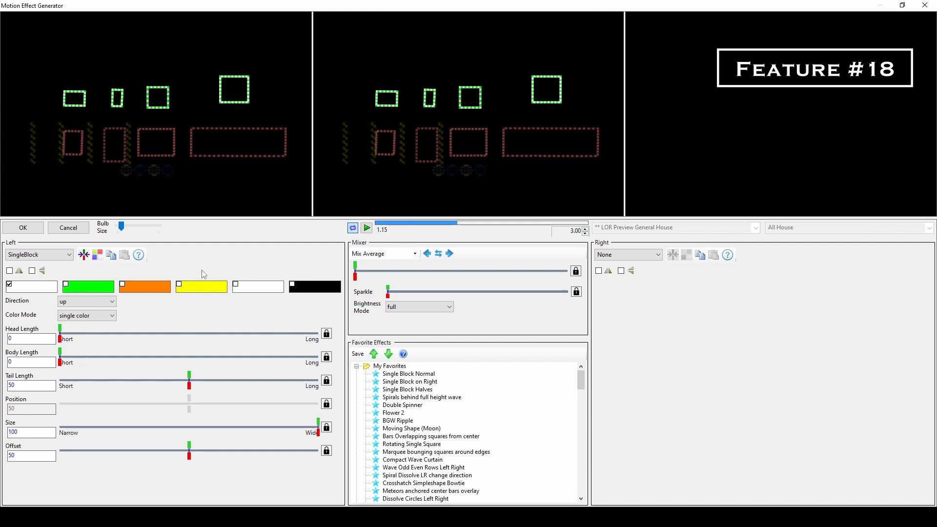
pyautogui.click(111, 301)
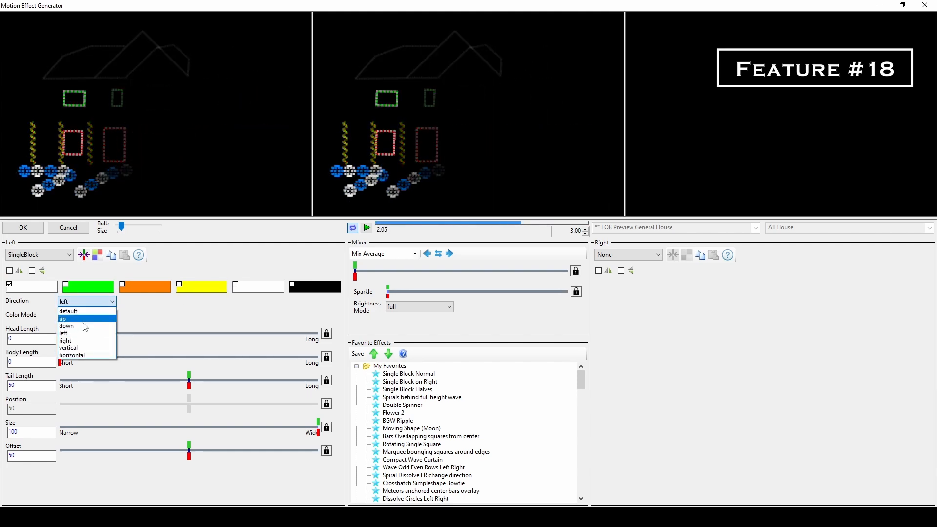
pyautogui.click(64, 340)
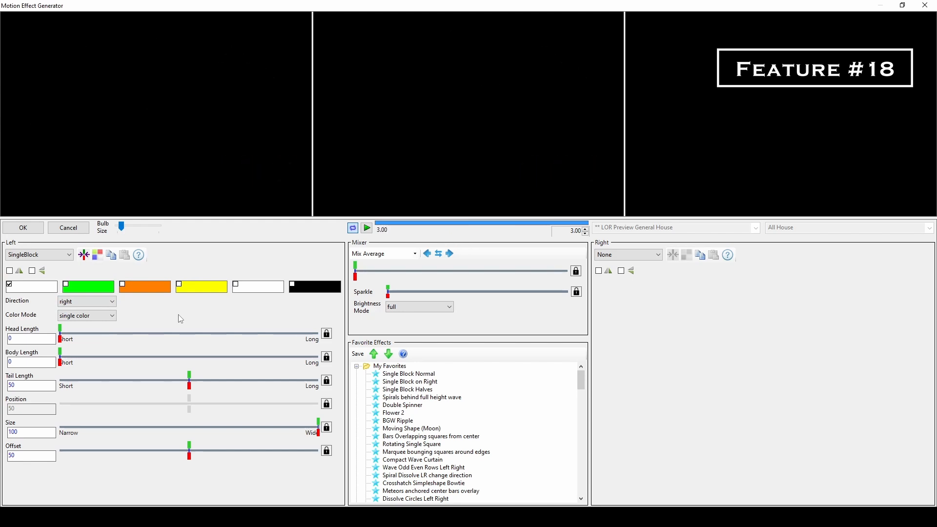
pyautogui.click(366, 228)
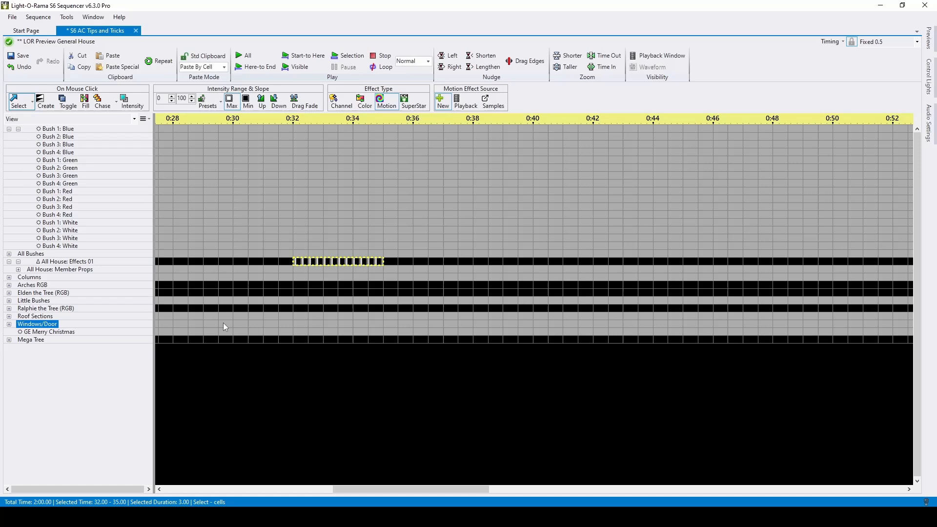
# - Return the timeline to 0:00 and show the Playback Window house preview above the grid
pyautogui.hscroll(-3)
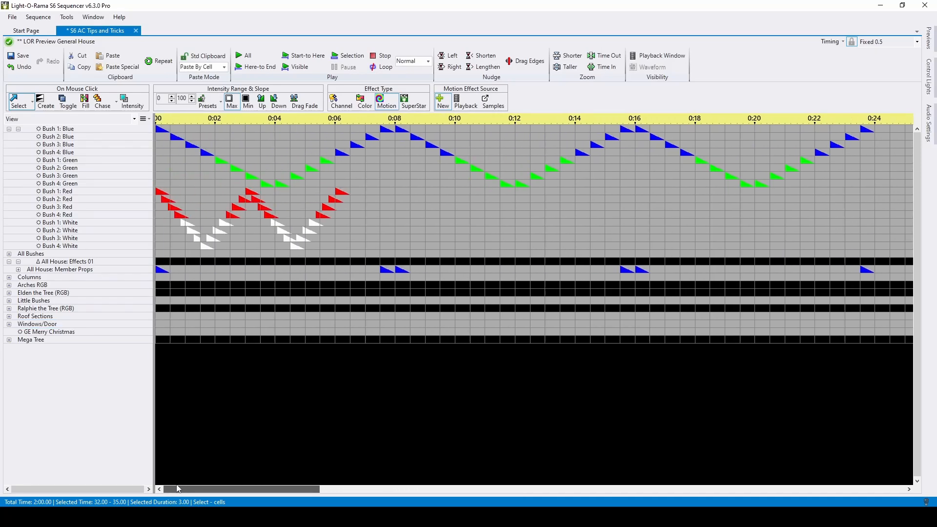
pyautogui.click(57, 198)
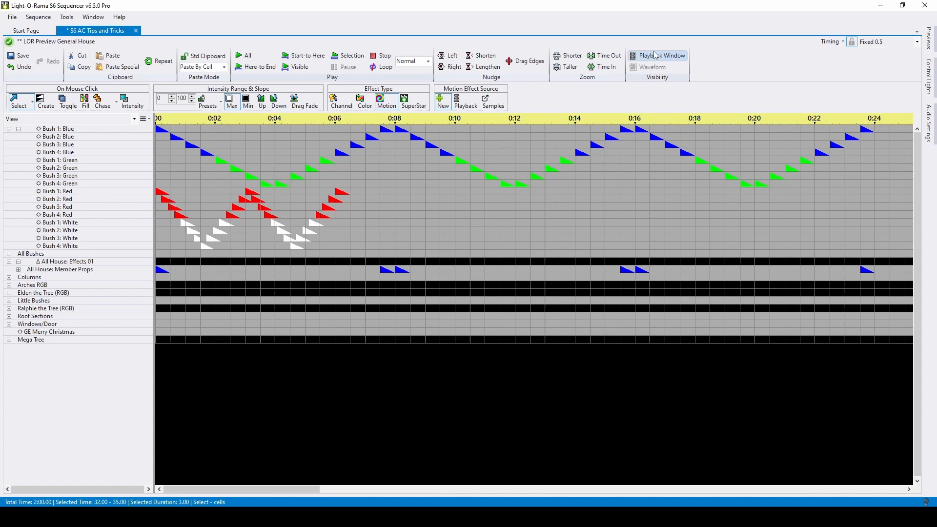
pyautogui.click(657, 56)
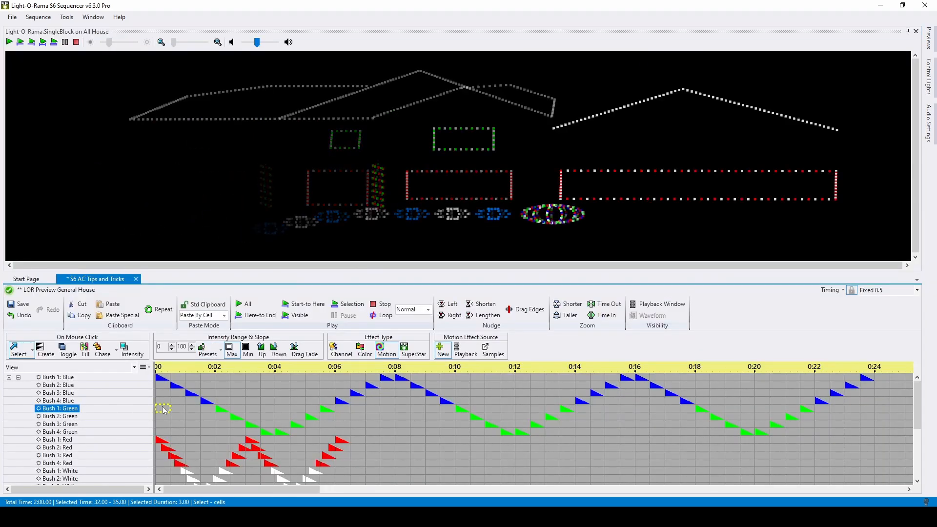